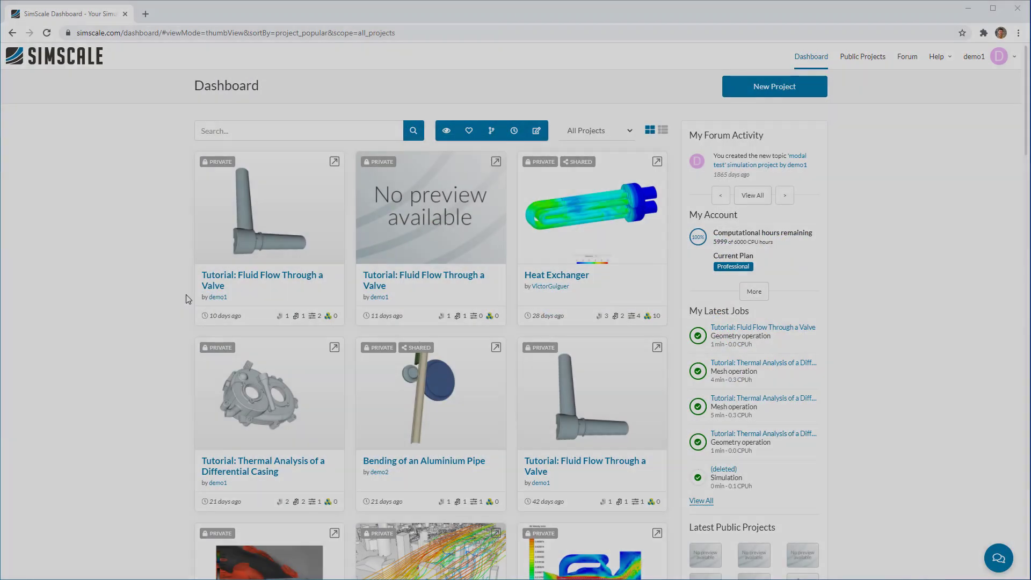
mouse_move(269, 221)
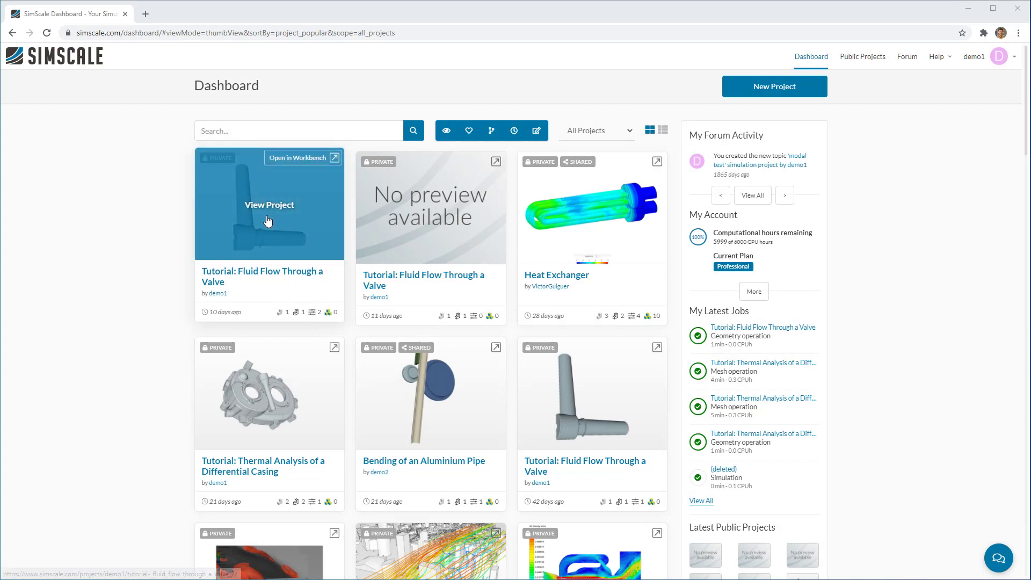
mouse_move(303, 158)
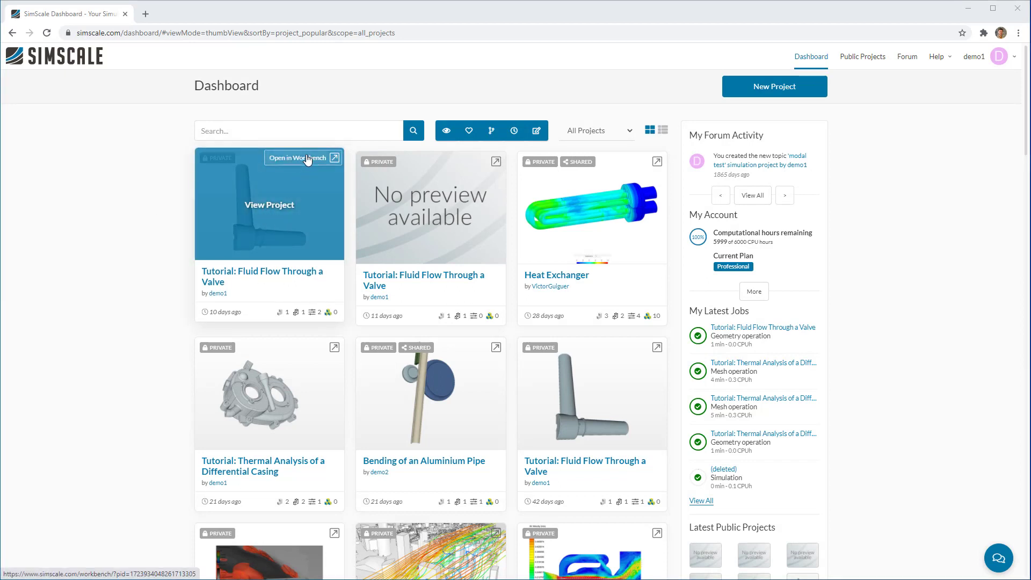
Open the 'Fluid Flow Through a Valve' tutorial project in the workbench.
click(298, 158)
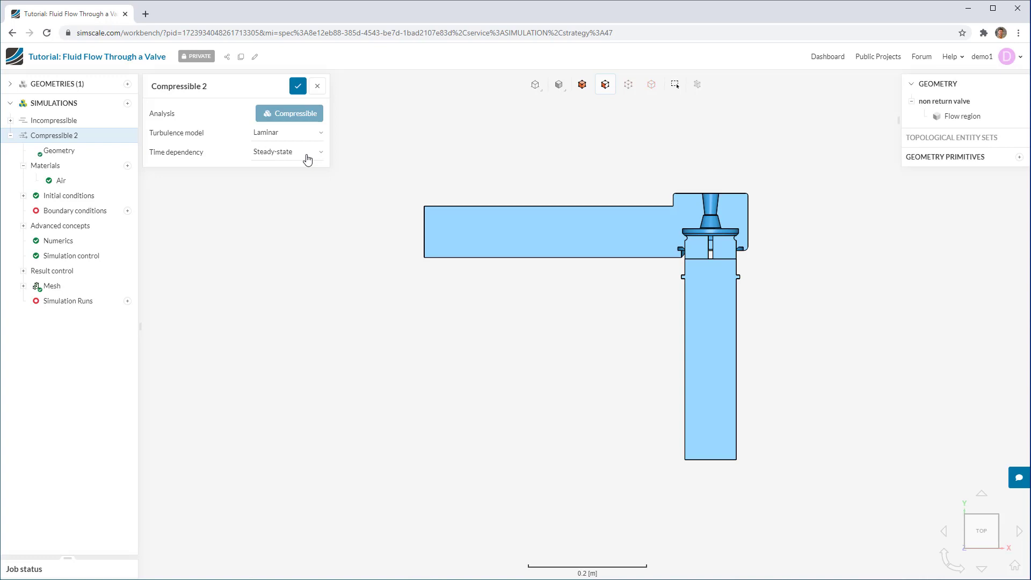
mouse_move(188, 172)
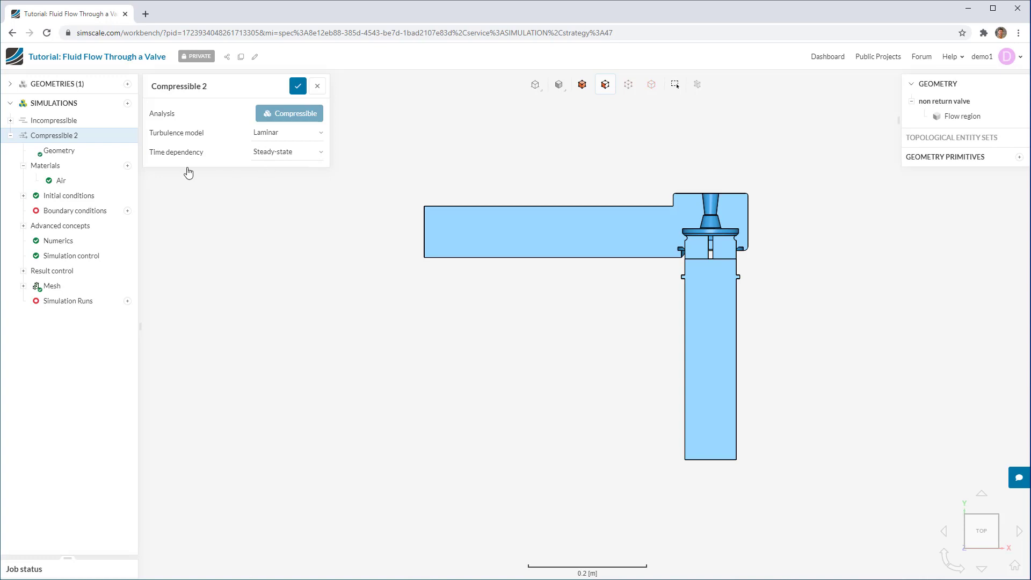
mouse_move(65, 310)
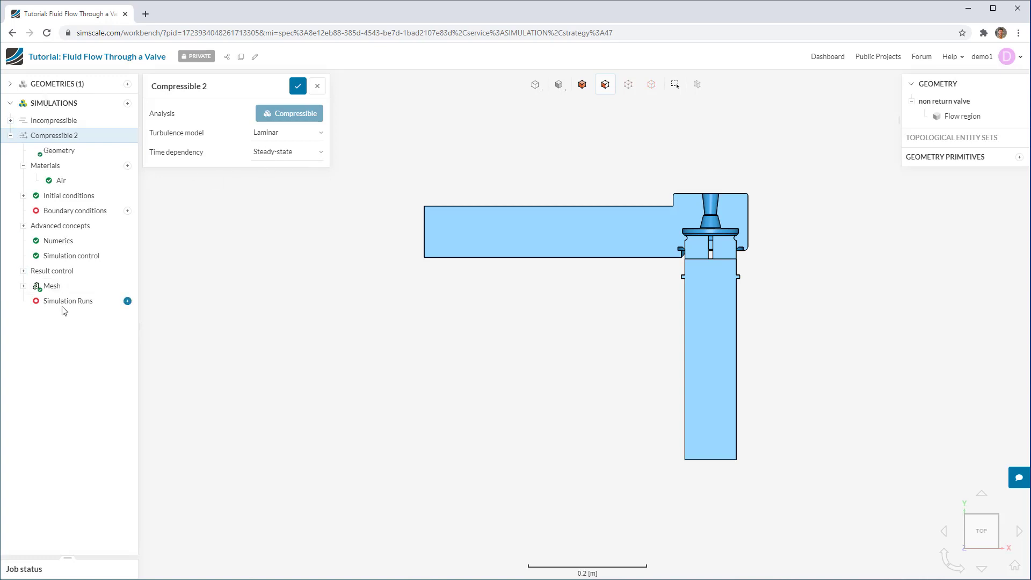
mouse_move(48, 219)
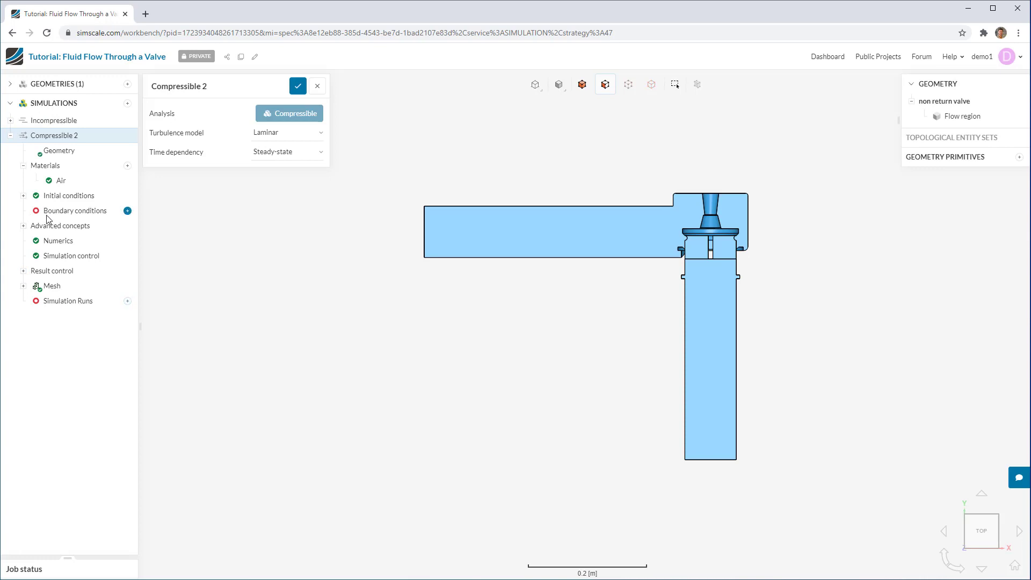
mouse_move(343, 407)
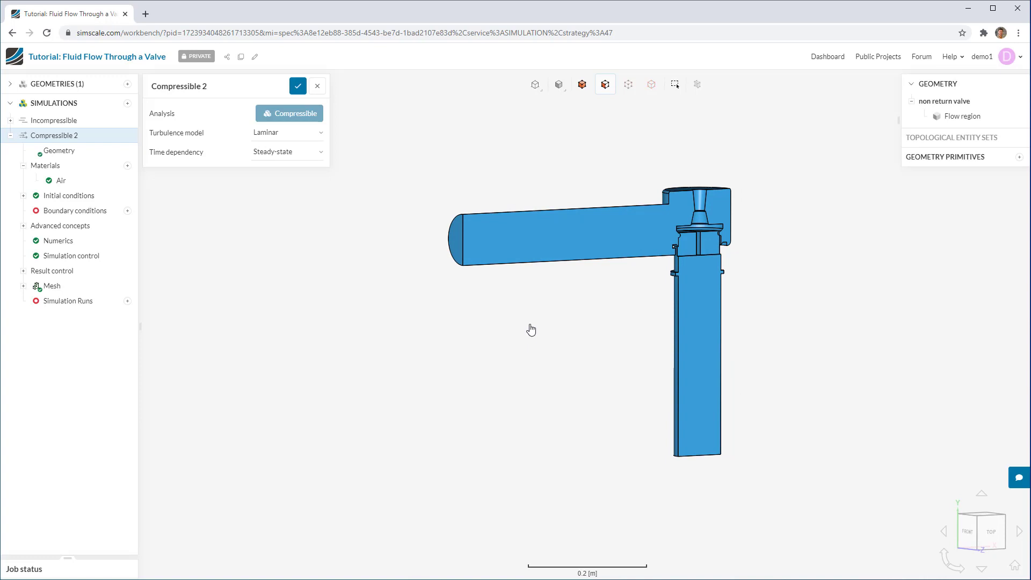
mouse_move(564, 353)
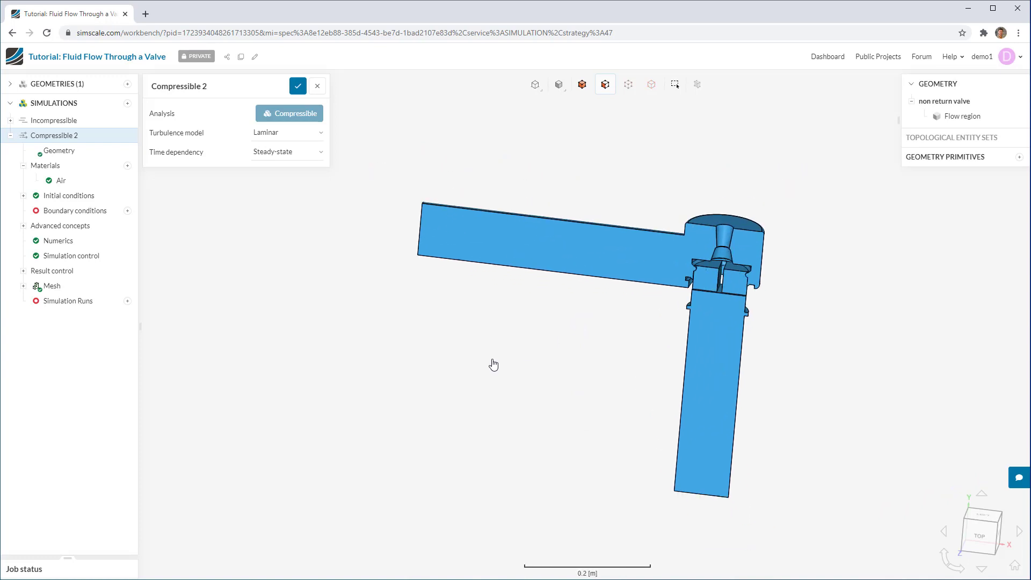
mouse_move(560, 284)
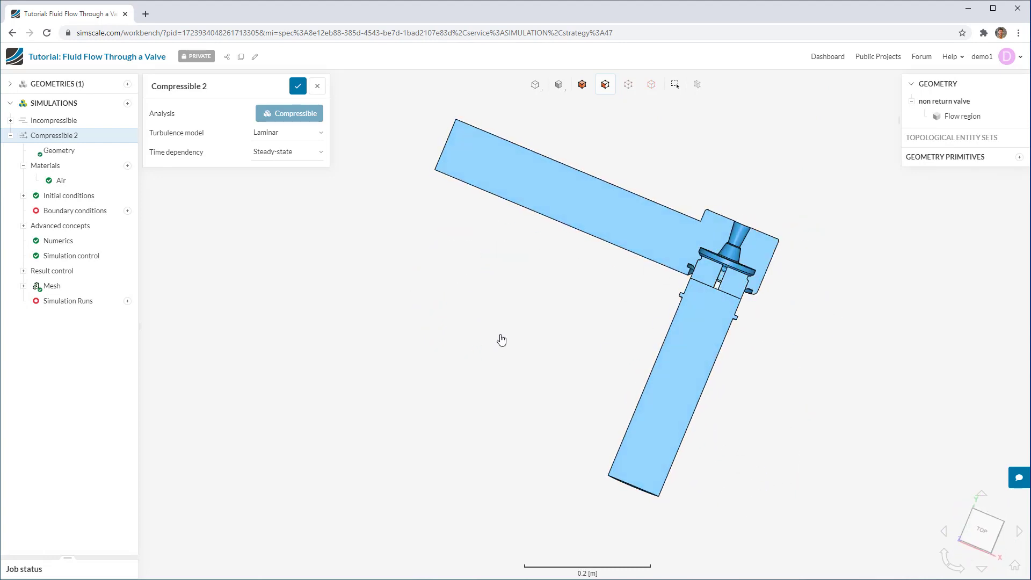
mouse_move(635, 296)
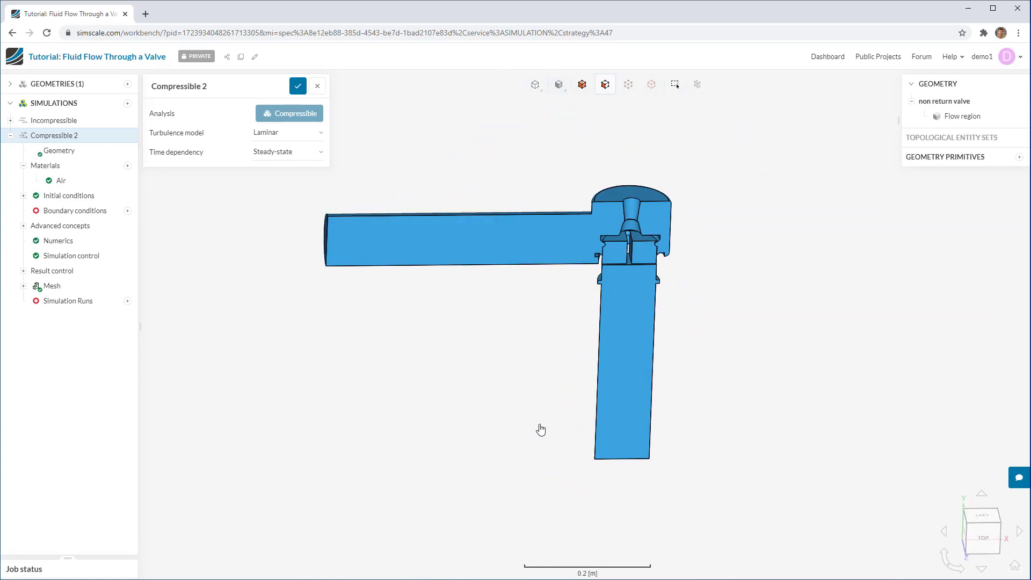
mouse_move(525, 87)
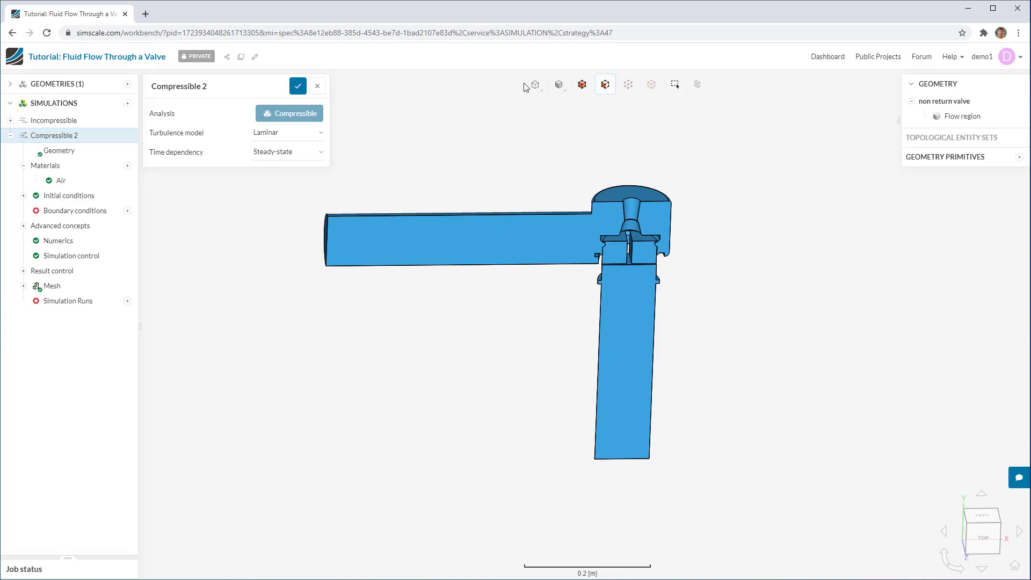
mouse_move(535, 84)
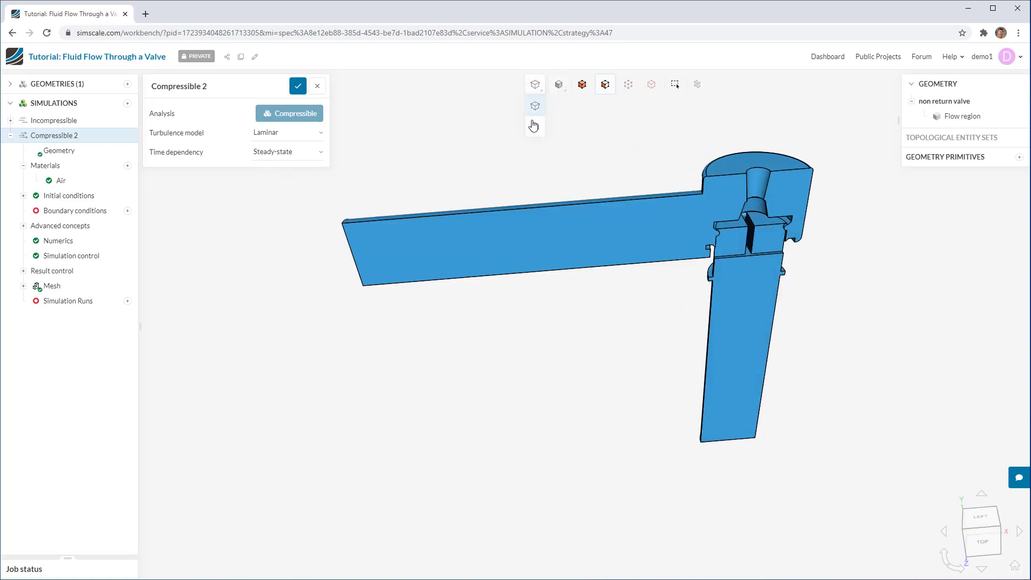
Switch the valve model to a preset view orientation from the viewer toolbar.
click(558, 85)
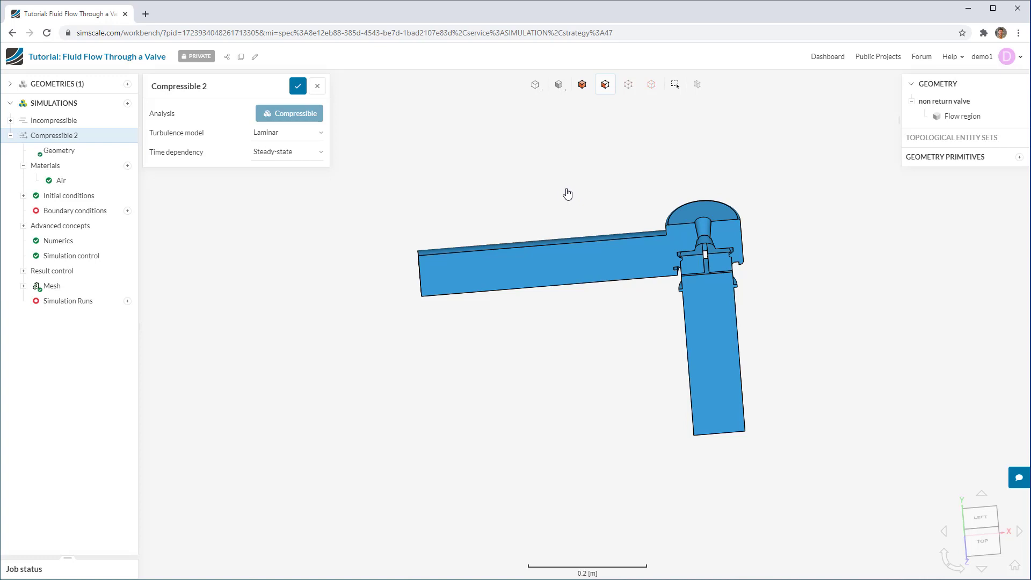
mouse_move(573, 196)
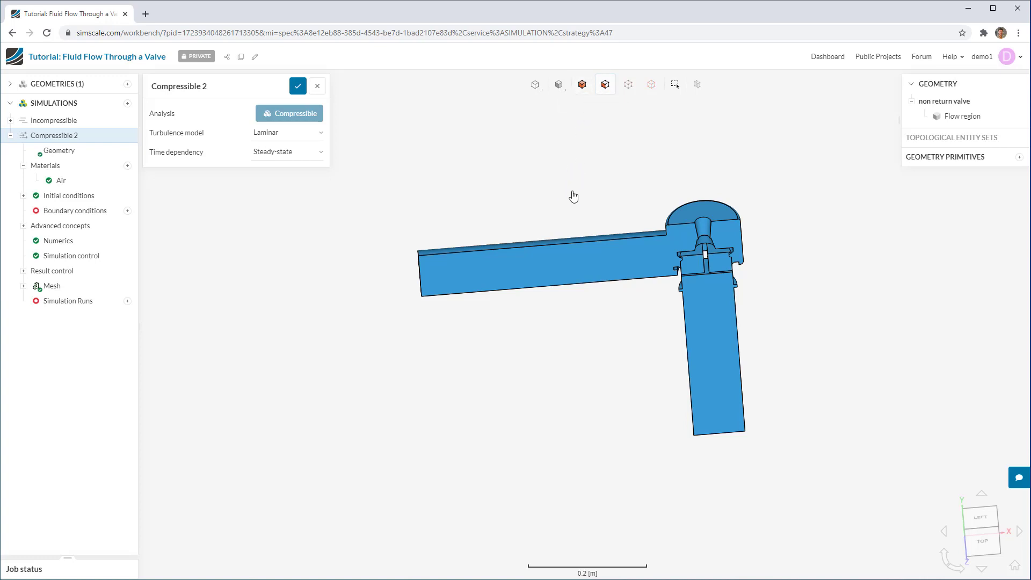
mouse_move(674, 85)
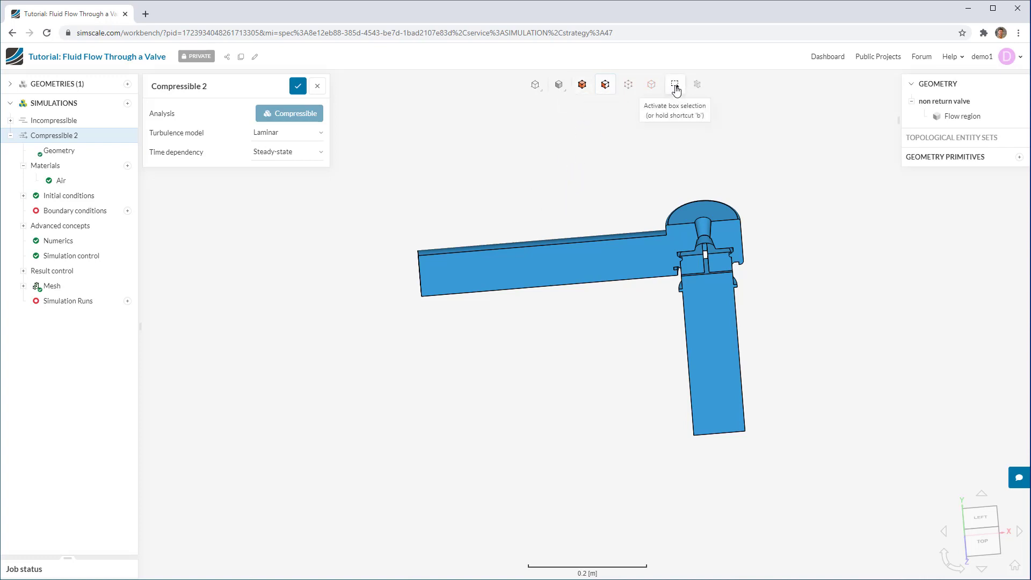
mouse_move(461, 205)
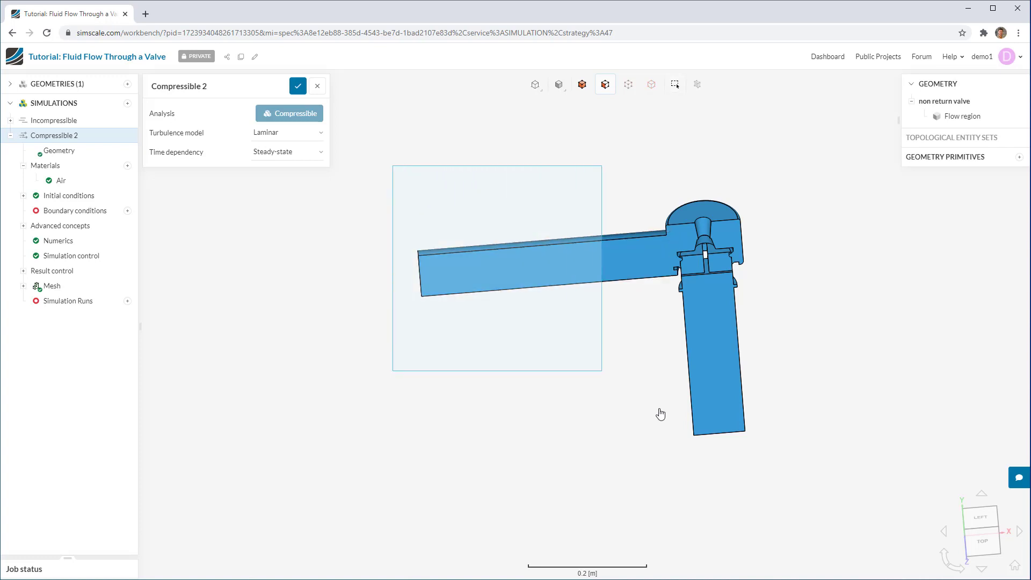
Box-select the valve's Flow region volume in the viewer.
click(964, 116)
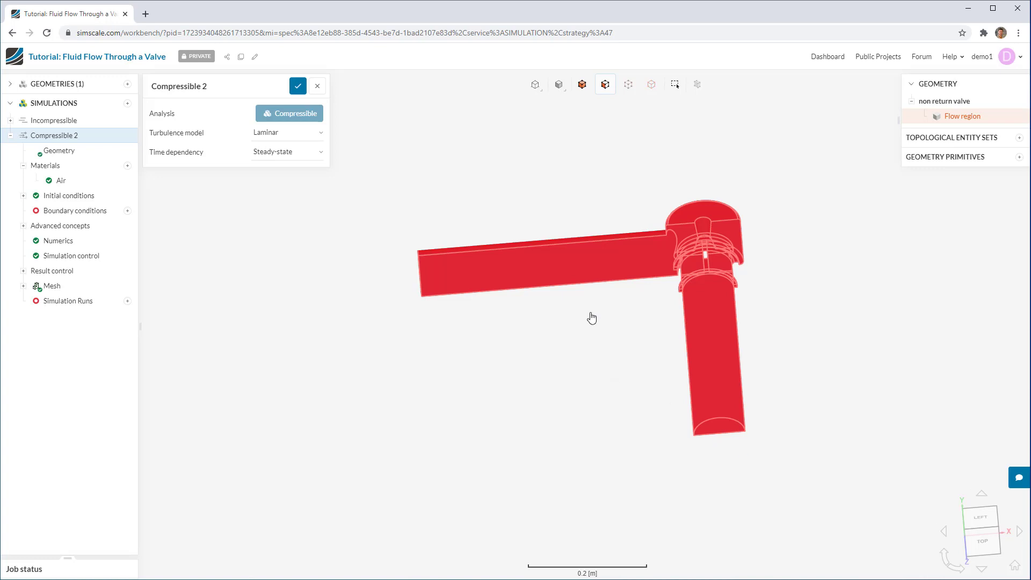
mouse_move(596, 307)
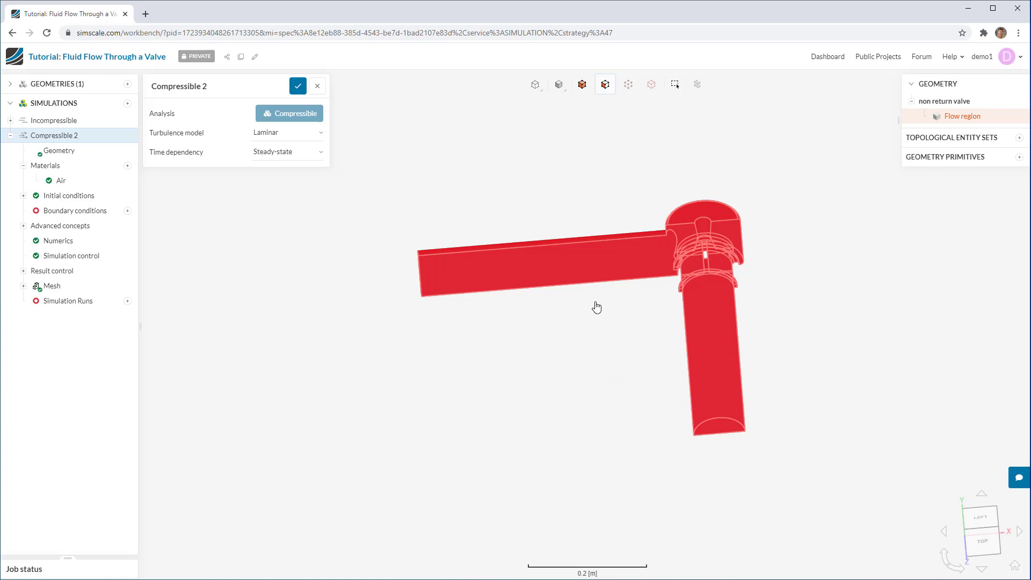
Hide the Flow region from the context menu, then Show all geometry again.
right_click(573, 307)
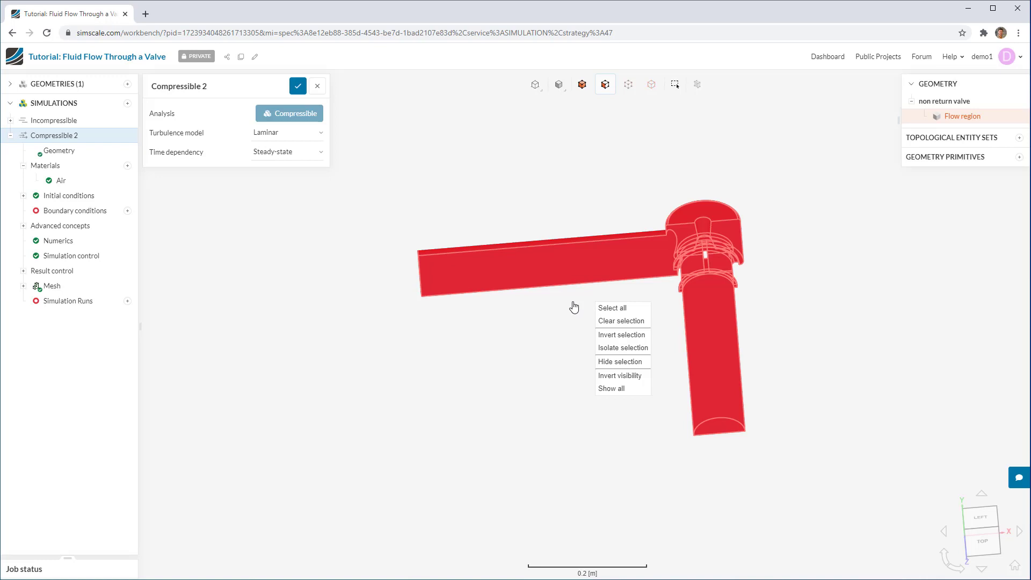
mouse_move(606, 311)
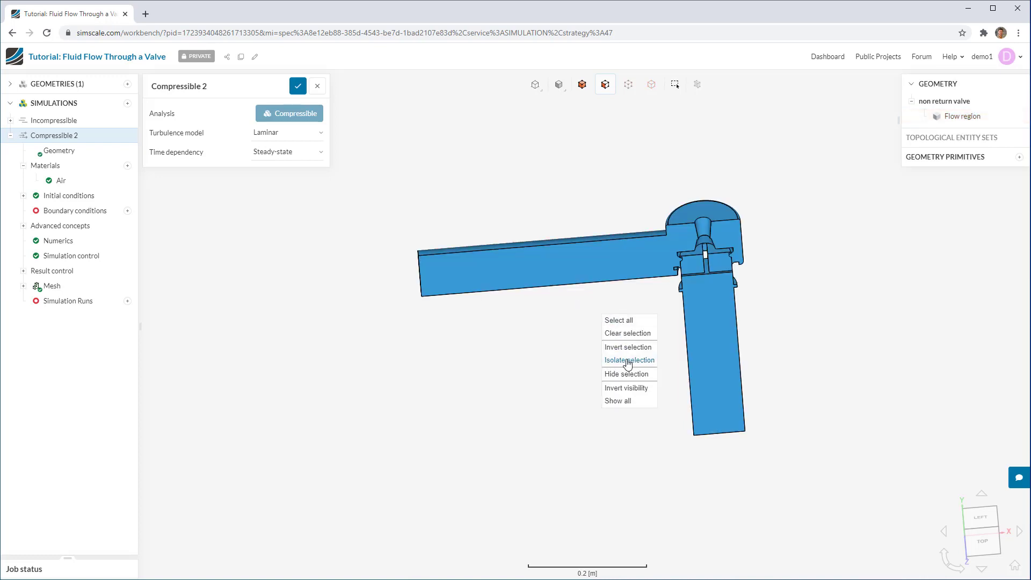
mouse_move(626, 374)
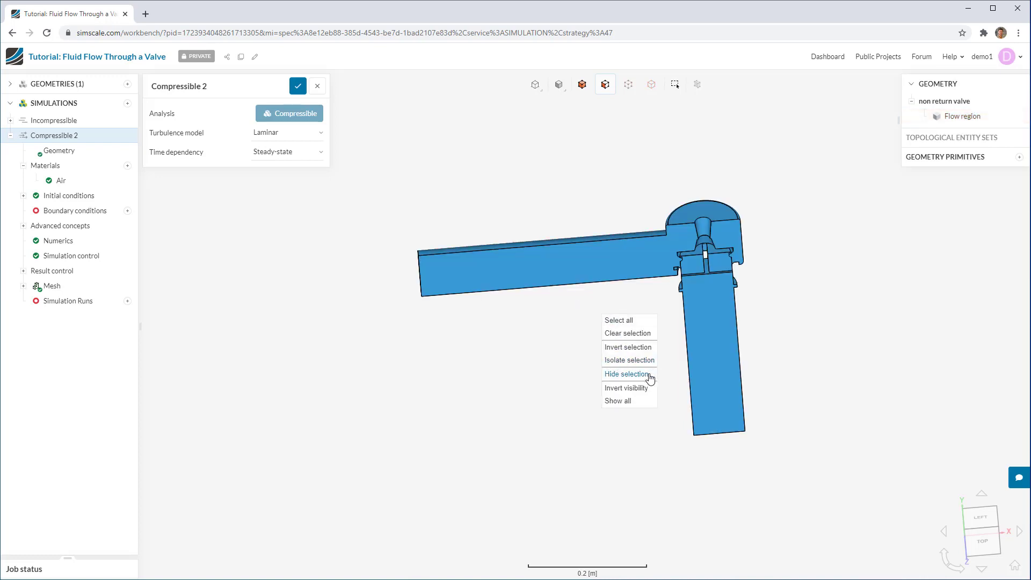
mouse_move(636, 401)
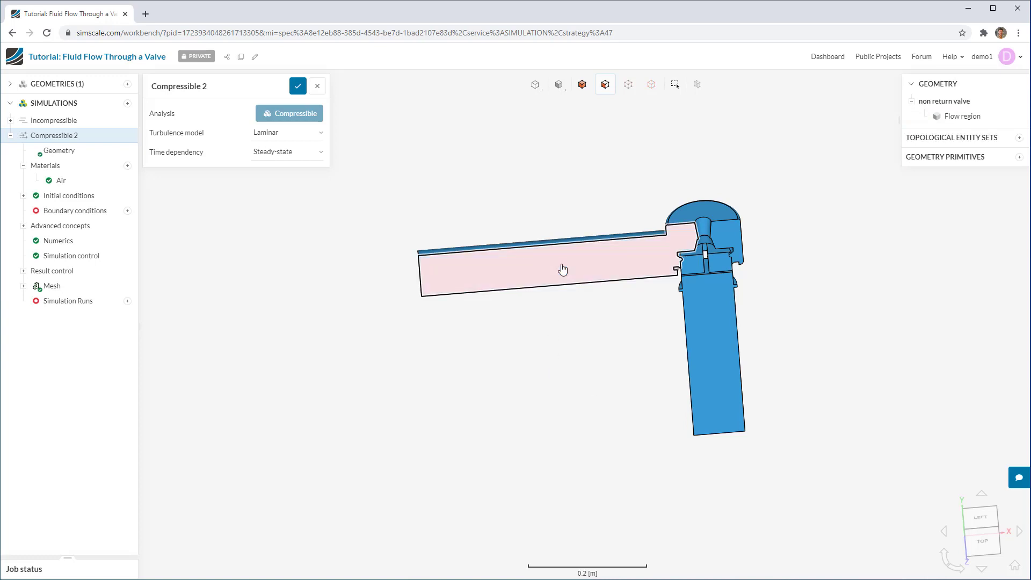
right_click(562, 269)
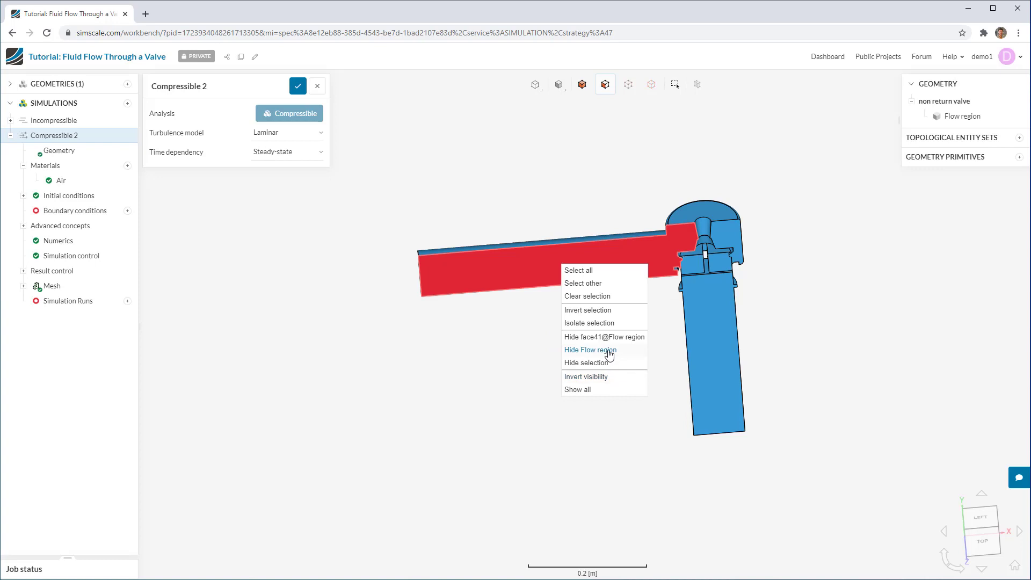
click(589, 349)
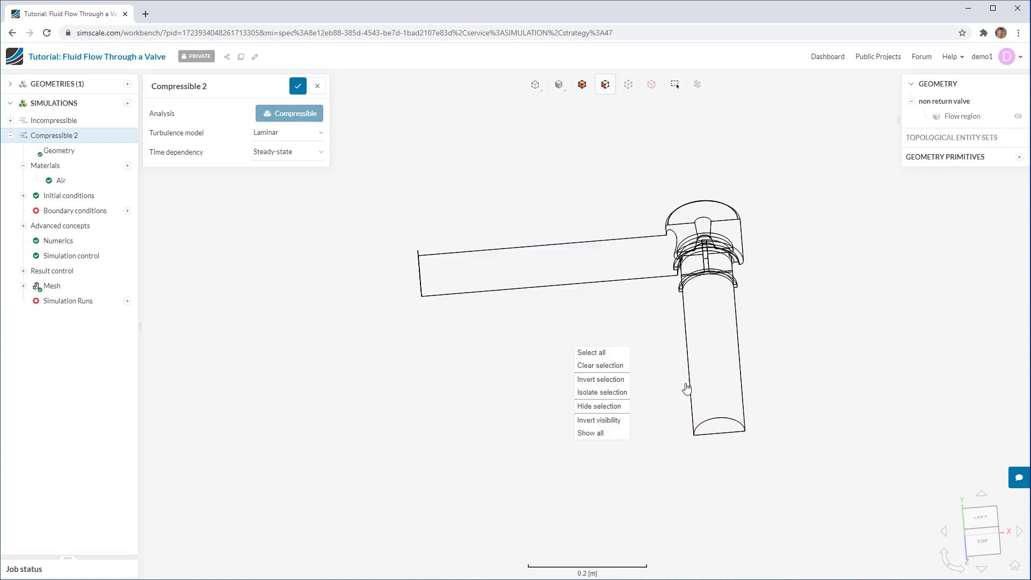
click(590, 352)
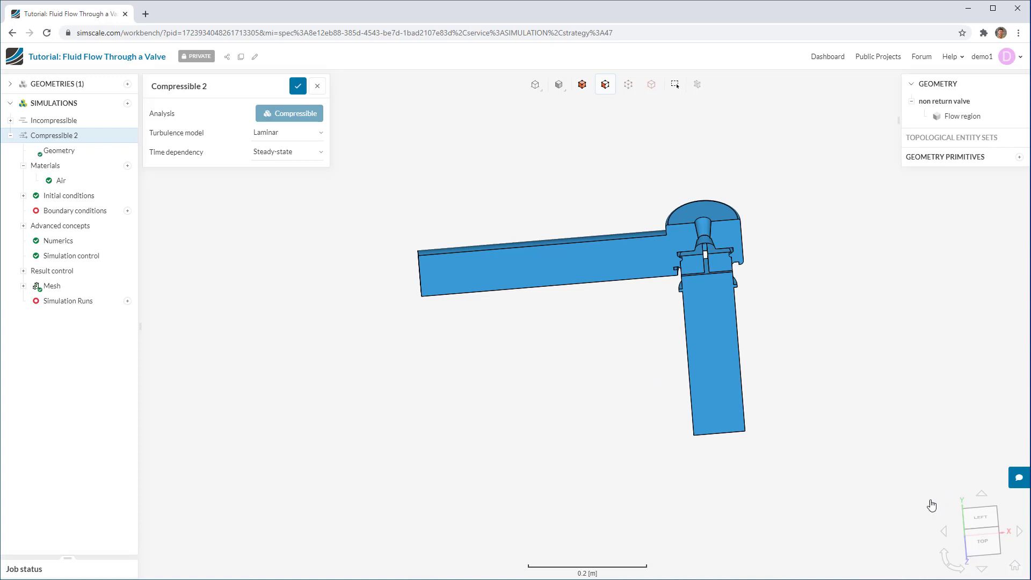
mouse_move(988, 559)
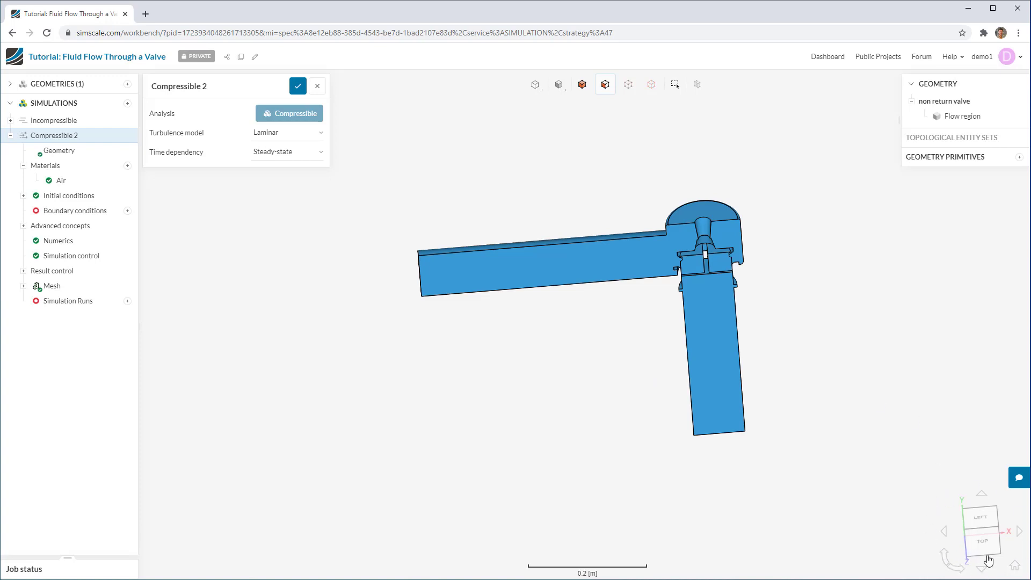
View the flow region from the top, then zoom out for an angled 3D view.
click(980, 531)
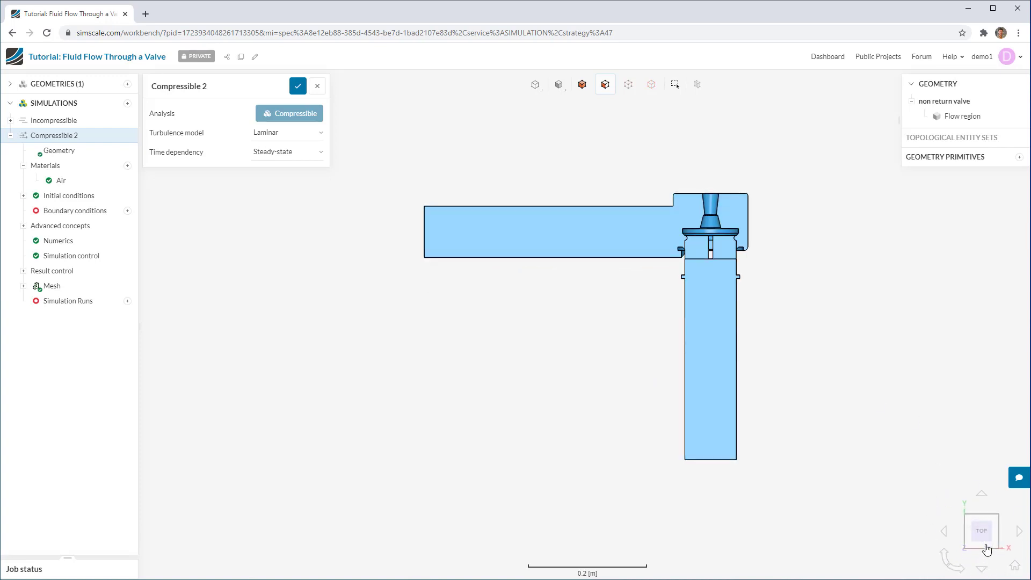
scroll(down, 3)
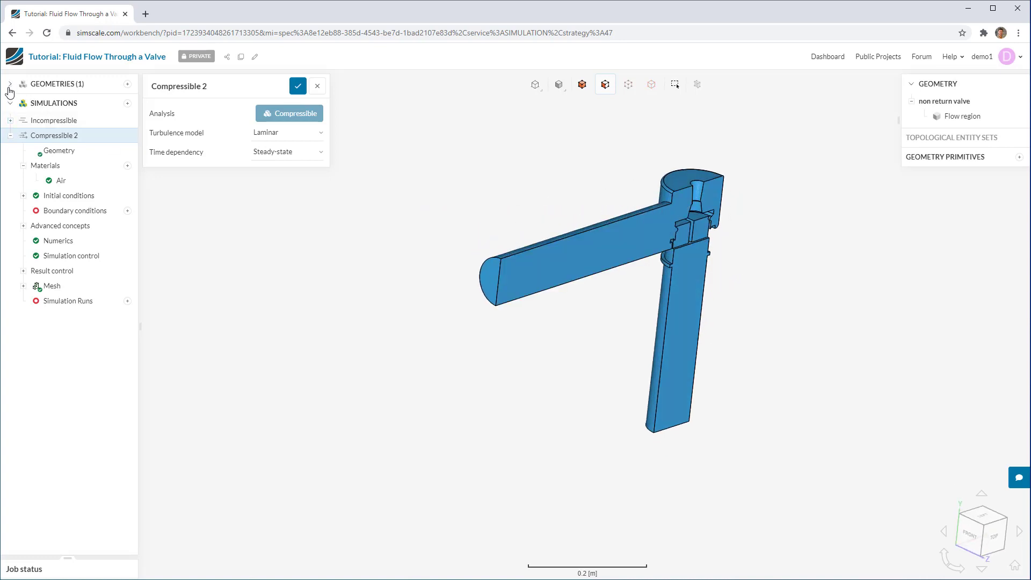
mouse_move(94, 124)
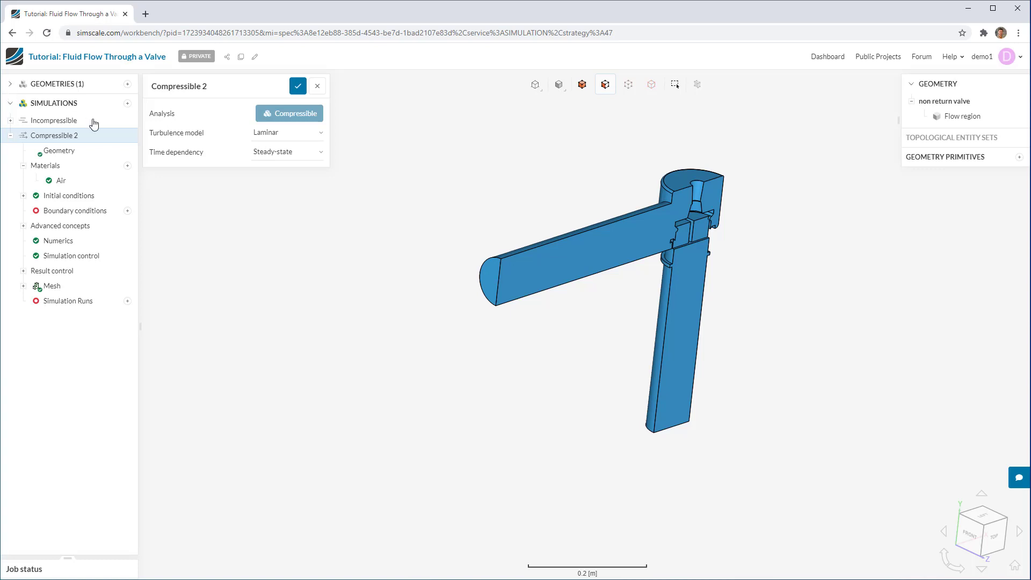
mouse_move(10, 89)
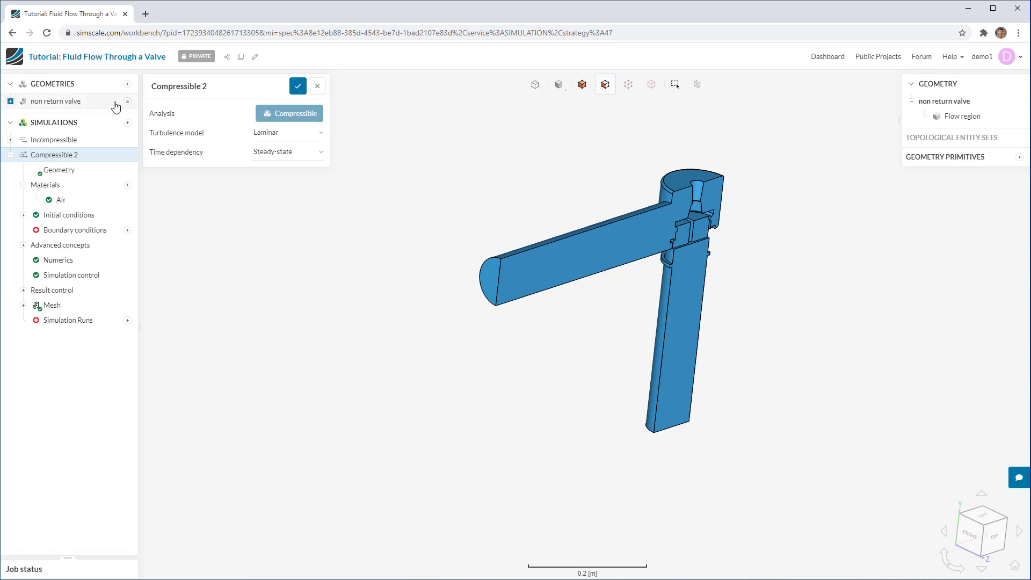
mouse_move(48, 100)
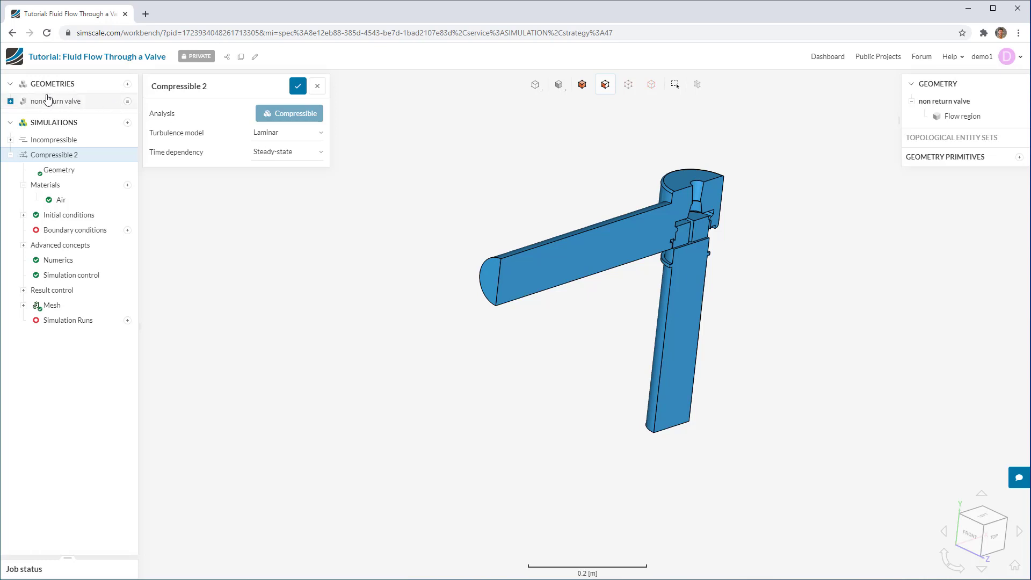
Start importing a new geometry from the GEOMETRIES list.
click(129, 84)
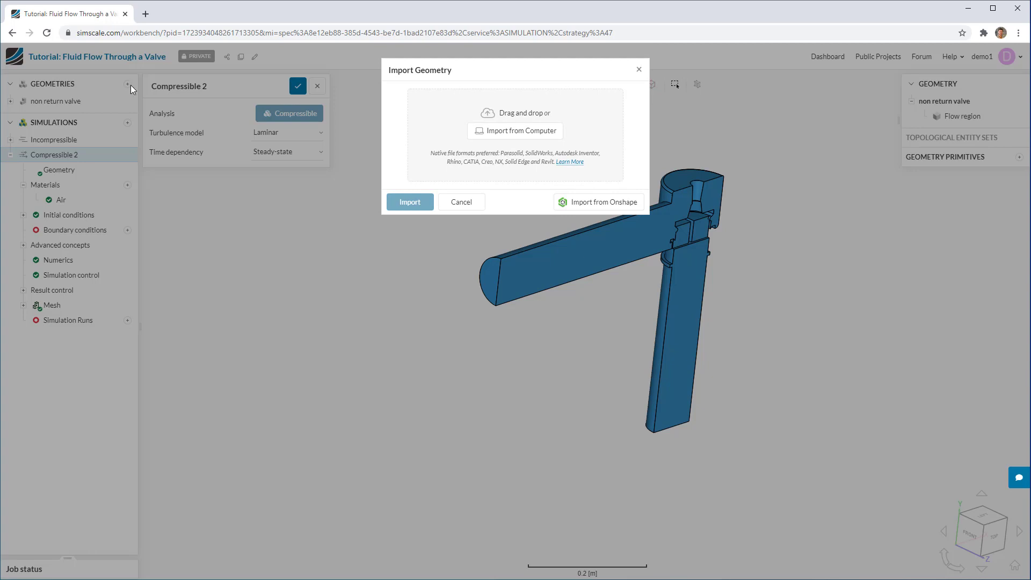
mouse_move(655, 219)
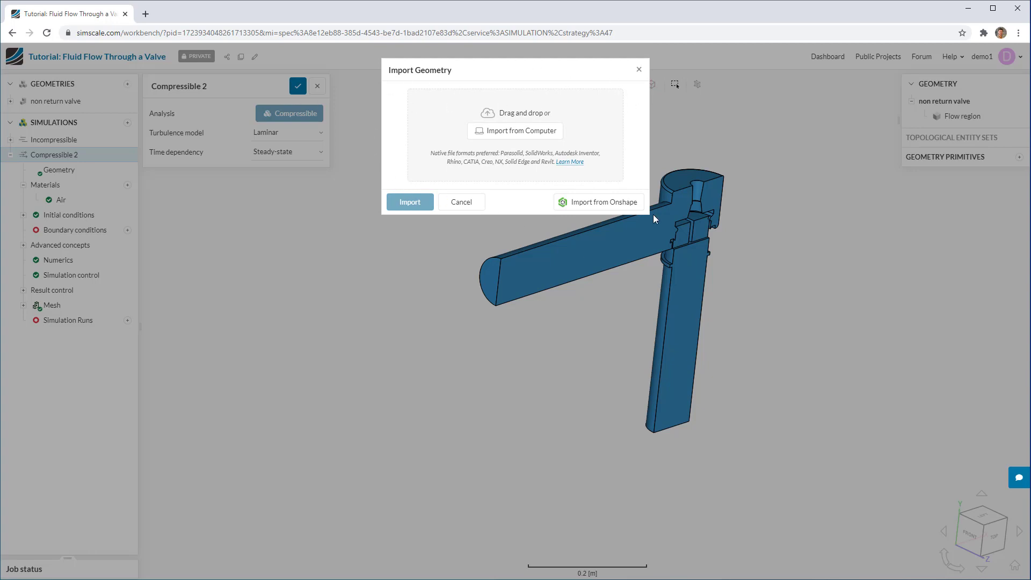
mouse_move(598, 202)
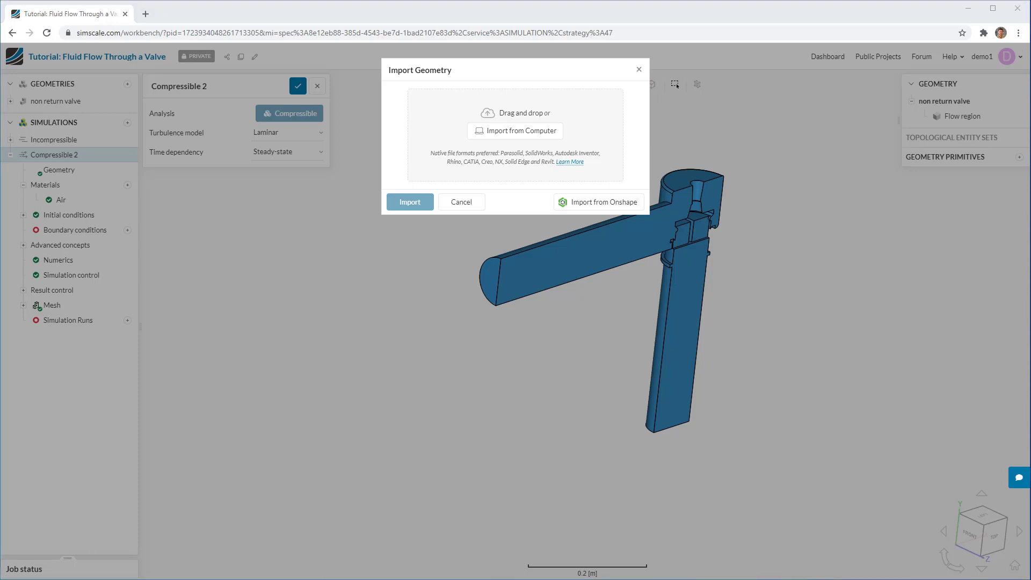
mouse_move(532, 135)
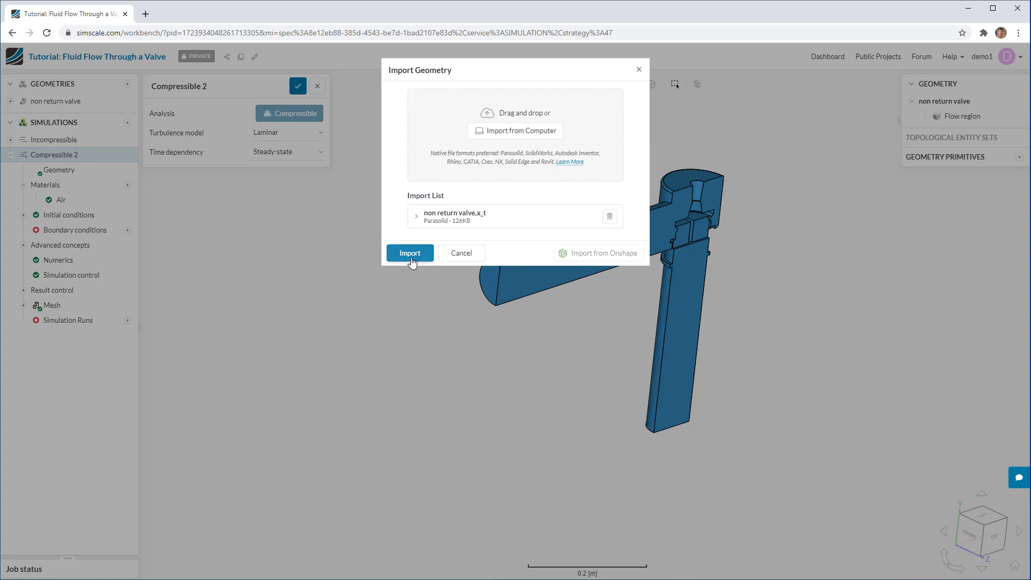
Import the queued 'non return valve.x_t' Parasolid file.
click(409, 252)
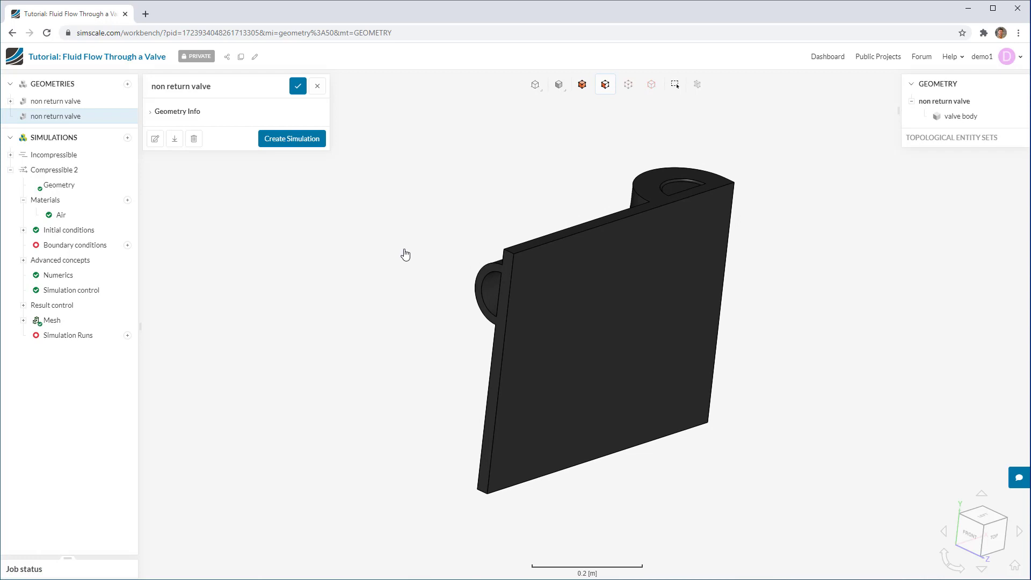
mouse_move(399, 254)
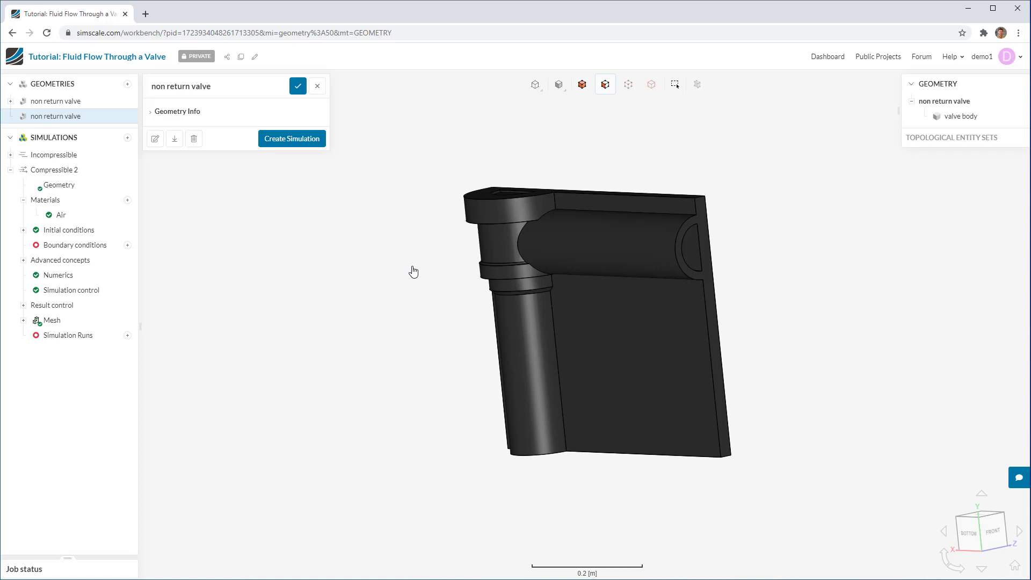
mouse_move(408, 272)
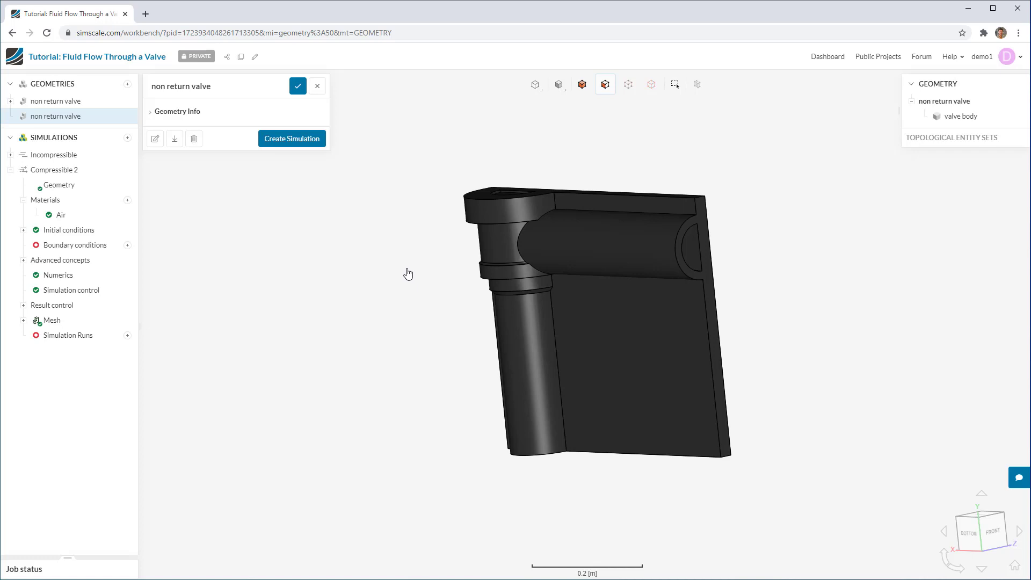
mouse_move(102, 235)
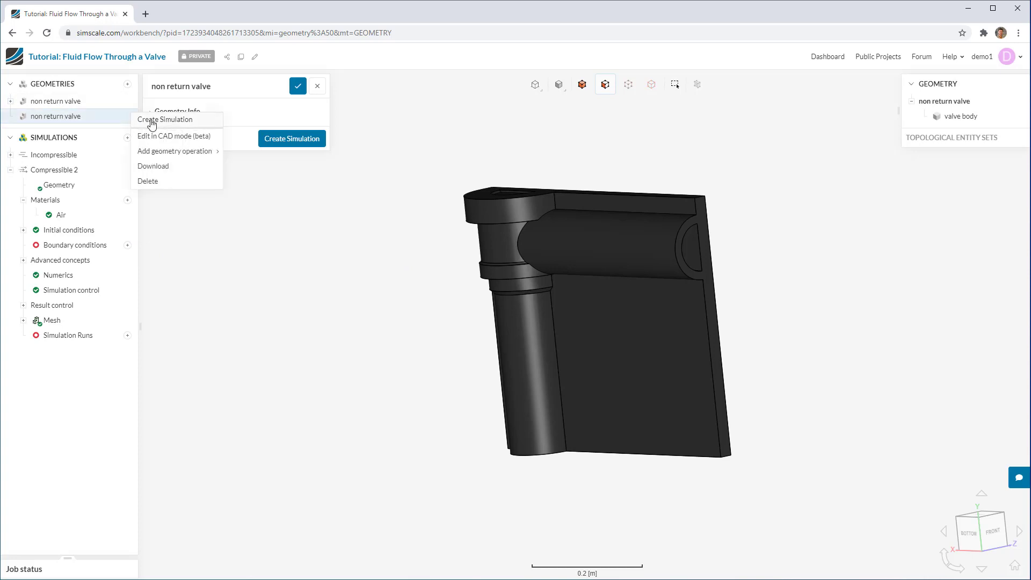
mouse_move(130, 125)
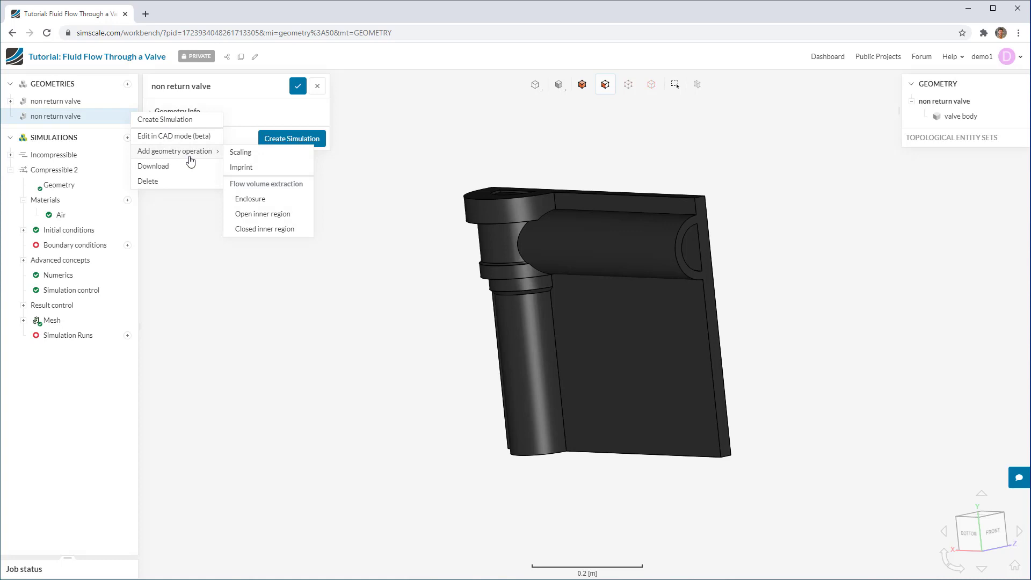
mouse_move(279, 217)
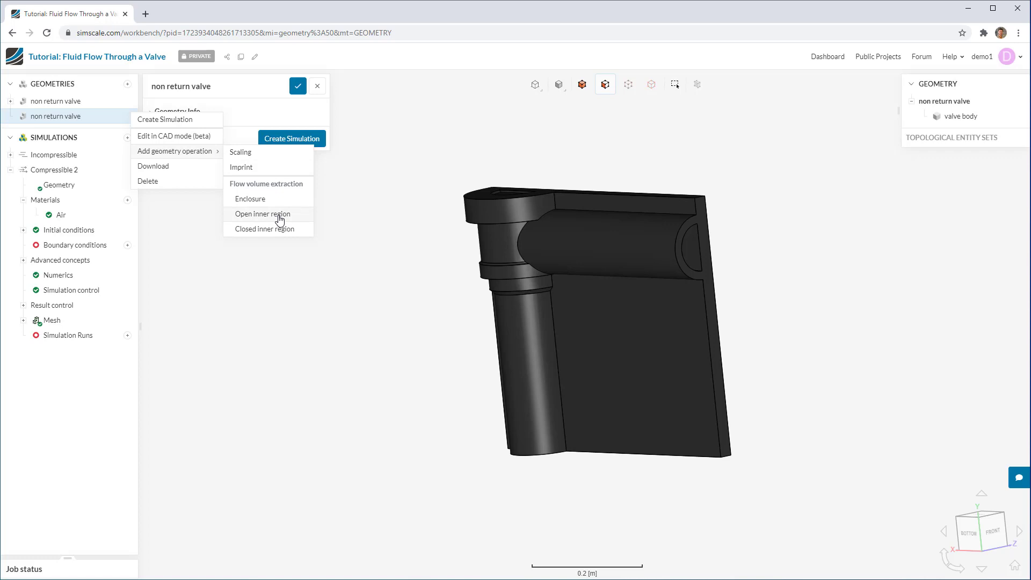
Add an Open inner region geometry operation to the new valve geometry.
click(263, 214)
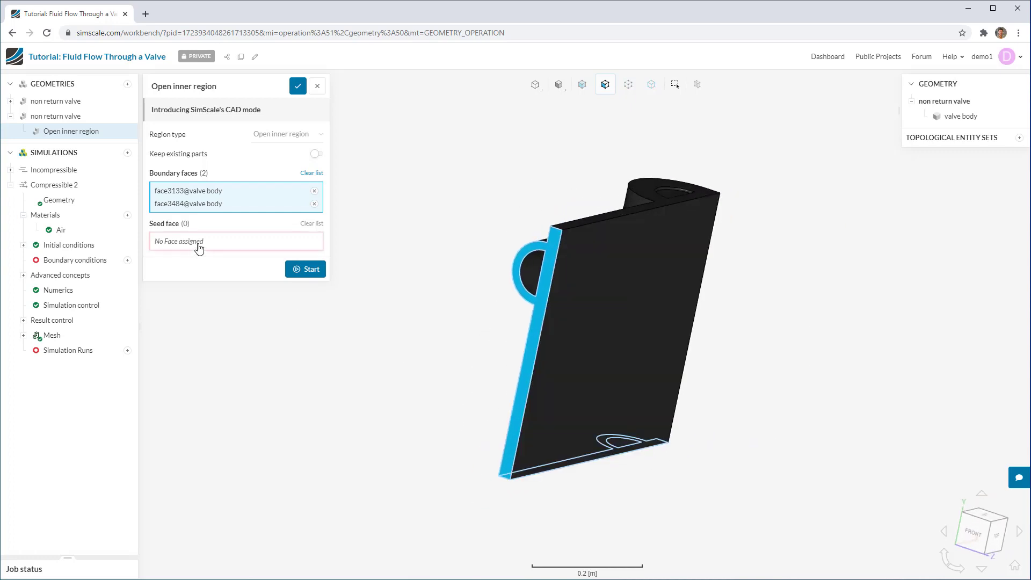
Assign an inner seed face and run the flow volume extraction.
click(534, 272)
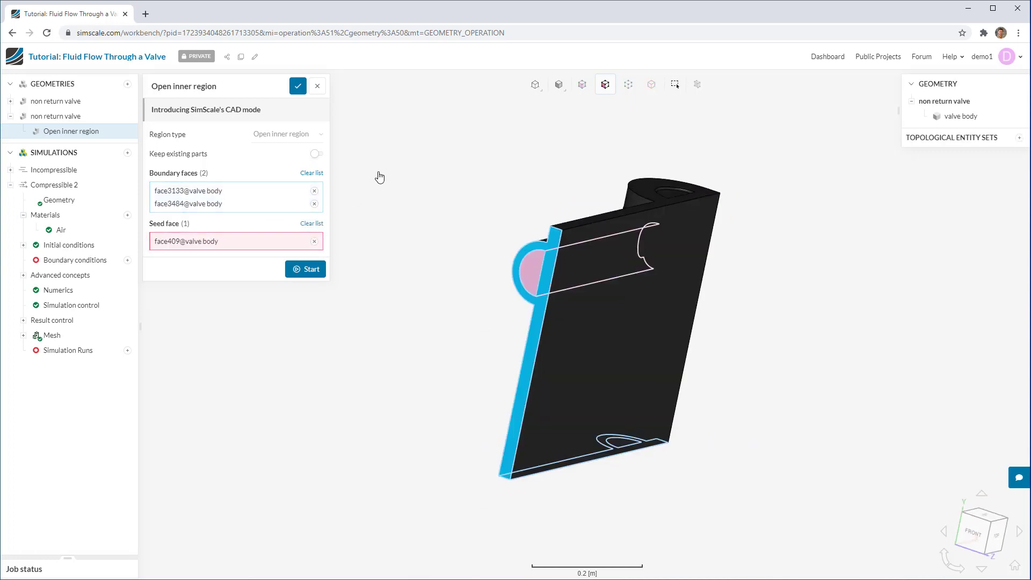
click(305, 269)
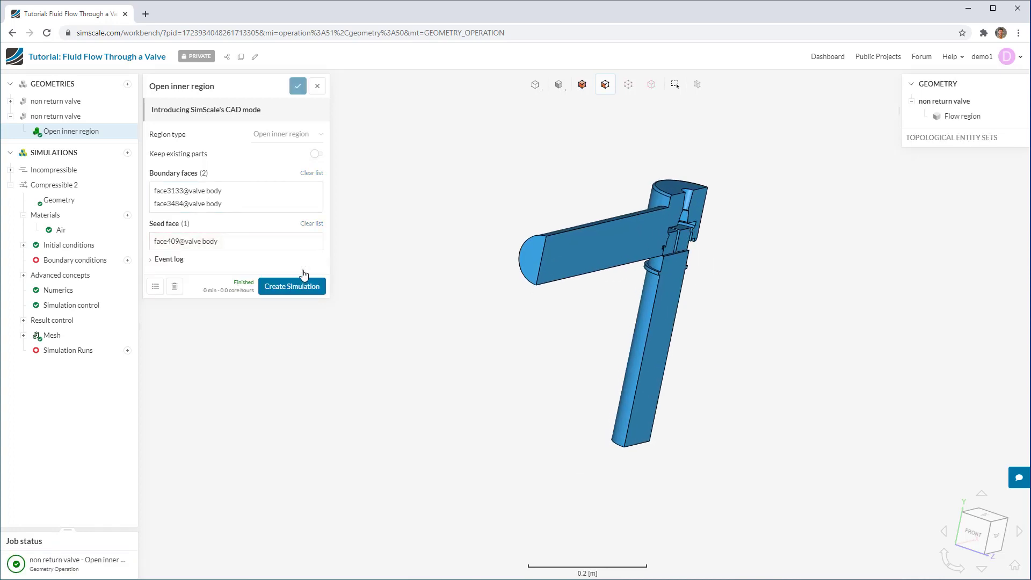
mouse_move(303, 170)
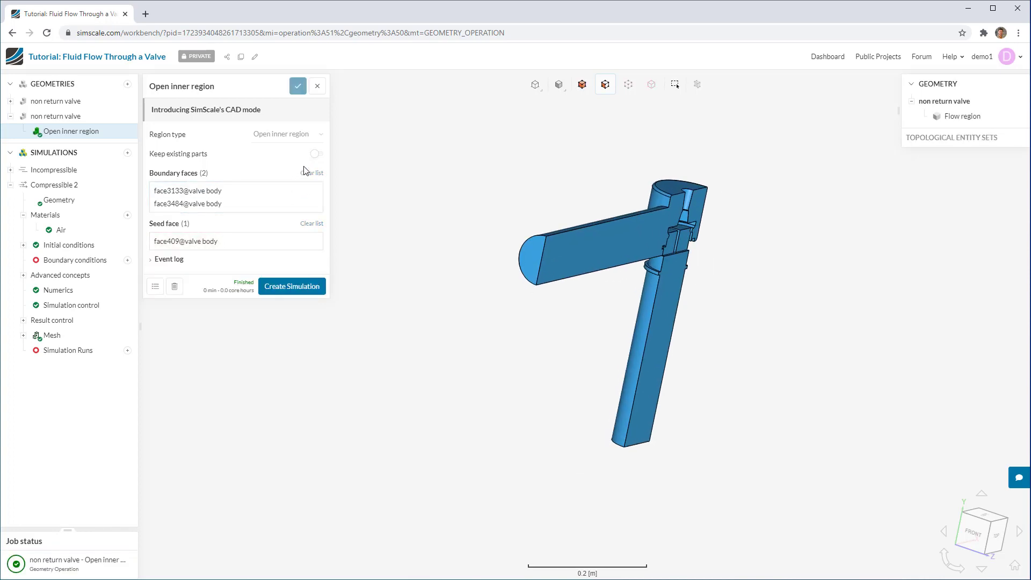
mouse_move(349, 147)
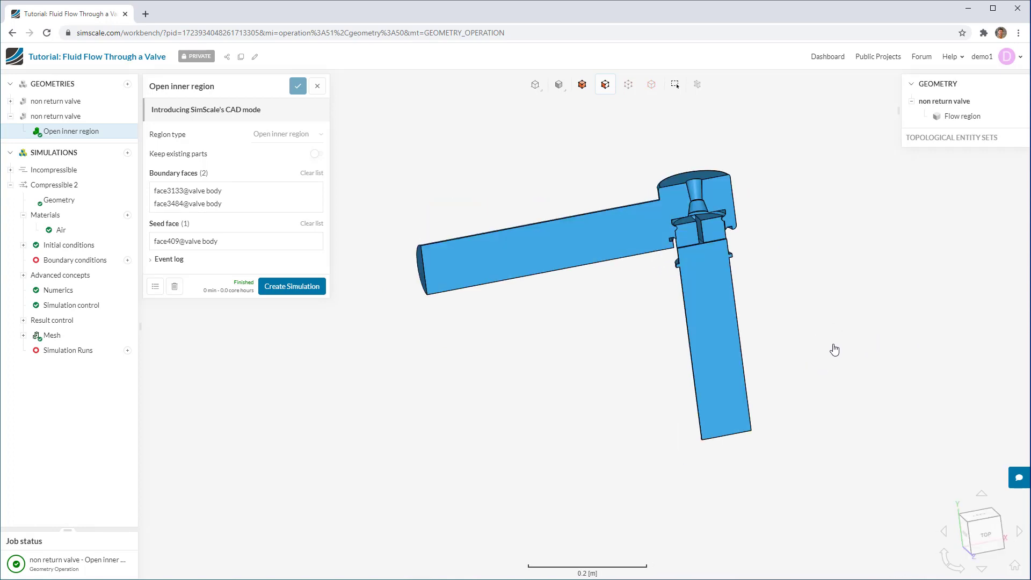
mouse_move(849, 342)
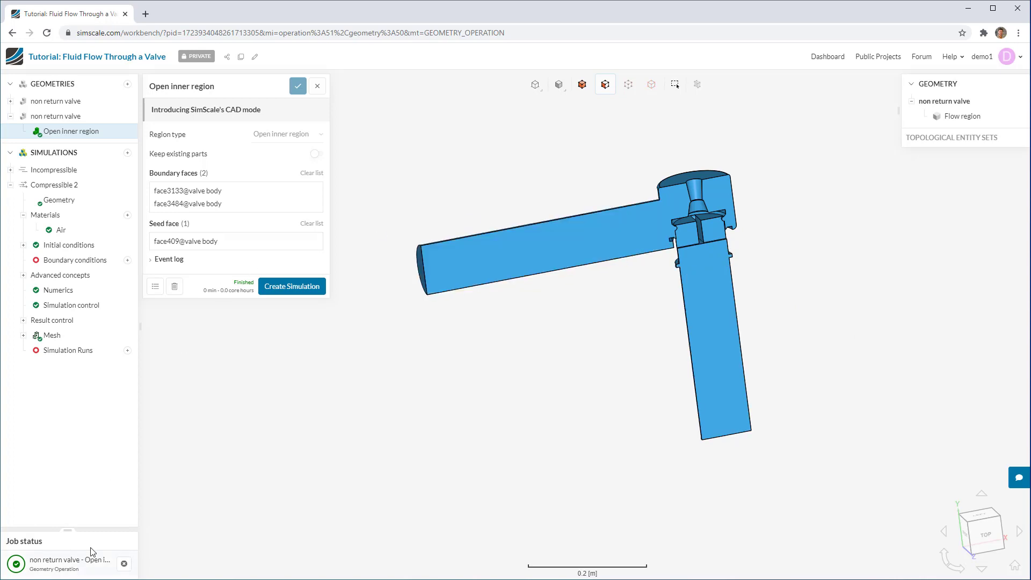
mouse_move(152, 564)
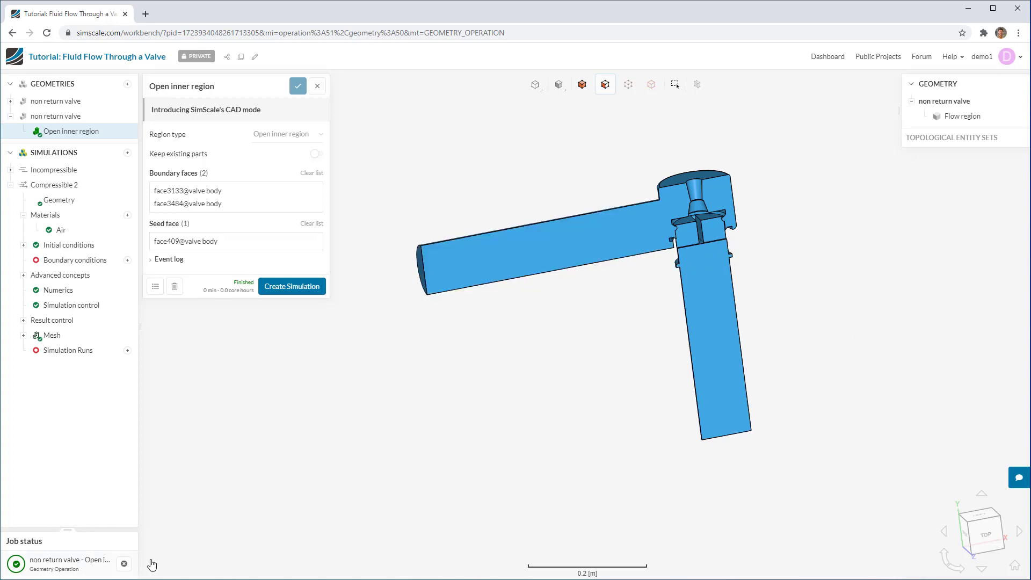
mouse_move(86, 574)
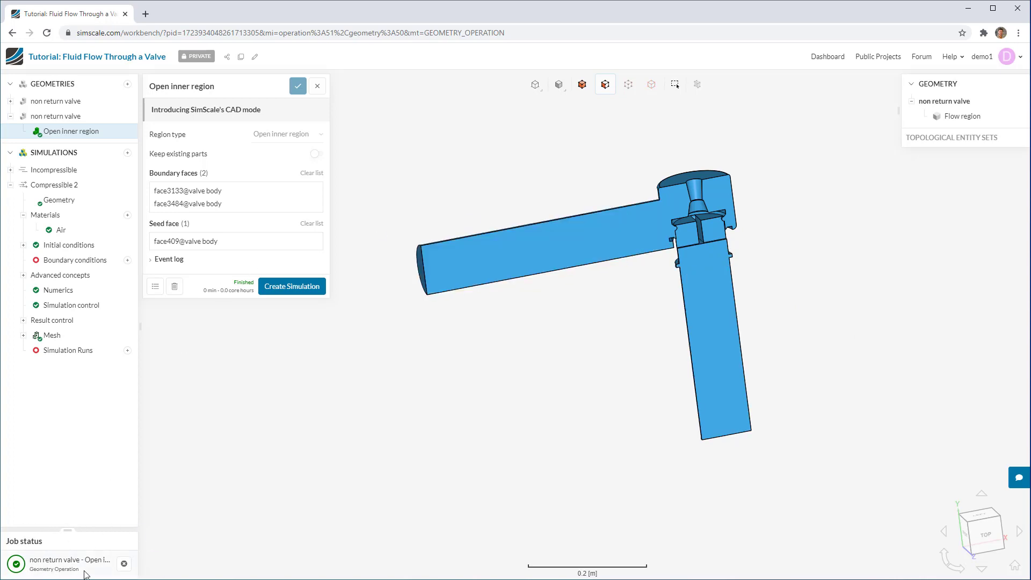
mouse_move(111, 572)
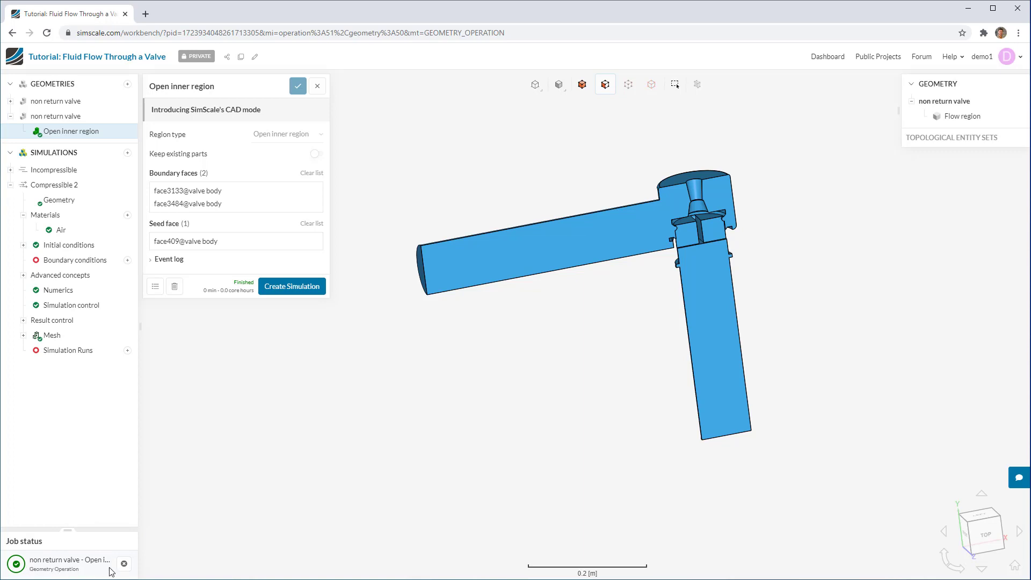
mouse_move(45, 577)
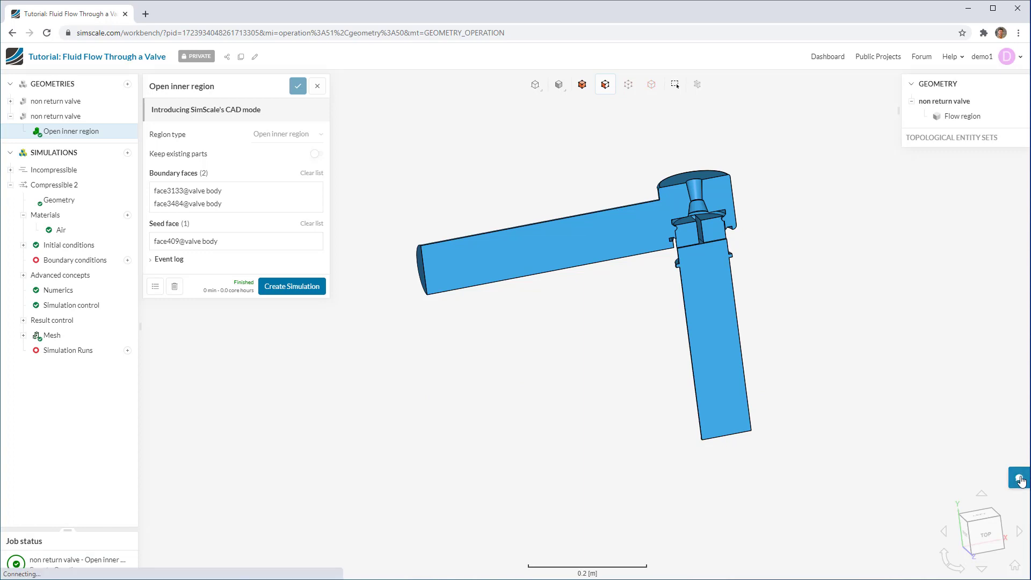
Open the support chat panel from the chat bubble on the right edge.
click(1020, 477)
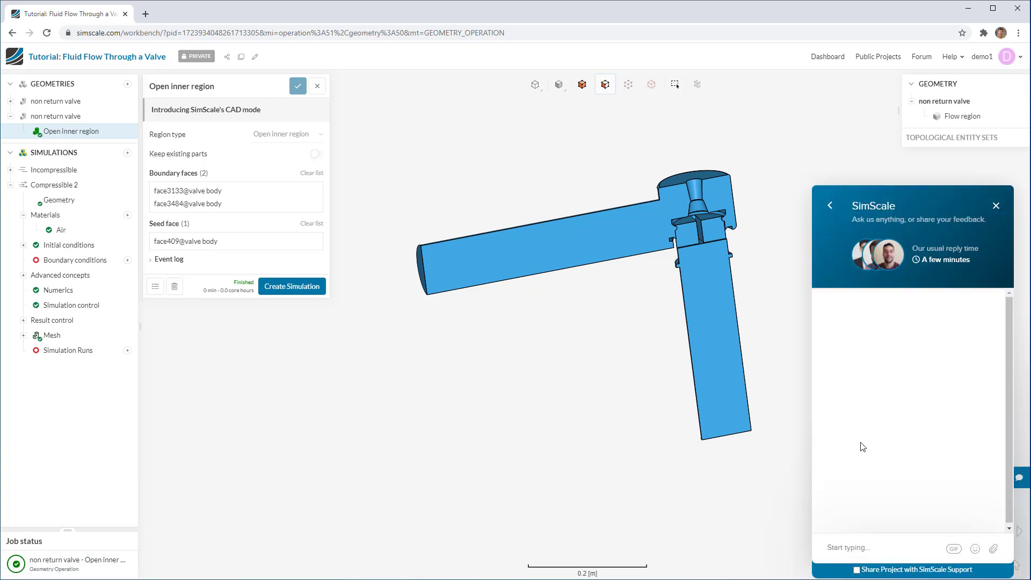
mouse_move(850, 442)
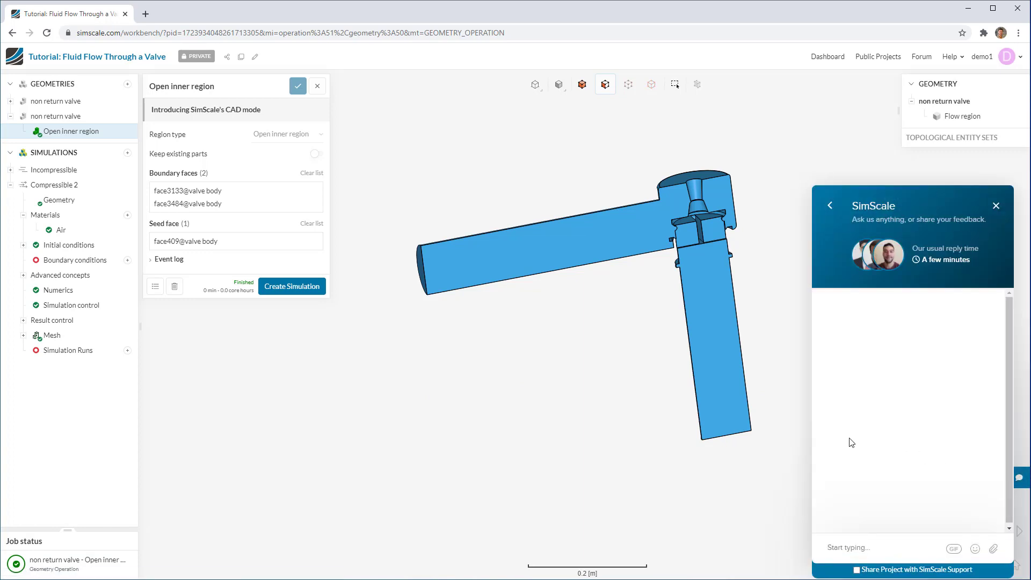
mouse_move(207, 44)
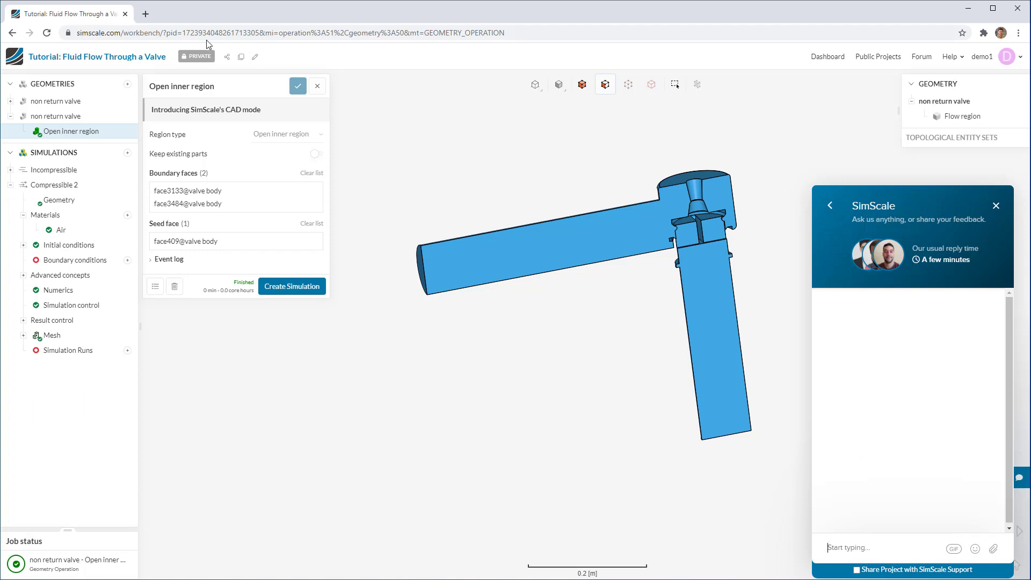
mouse_move(569, 487)
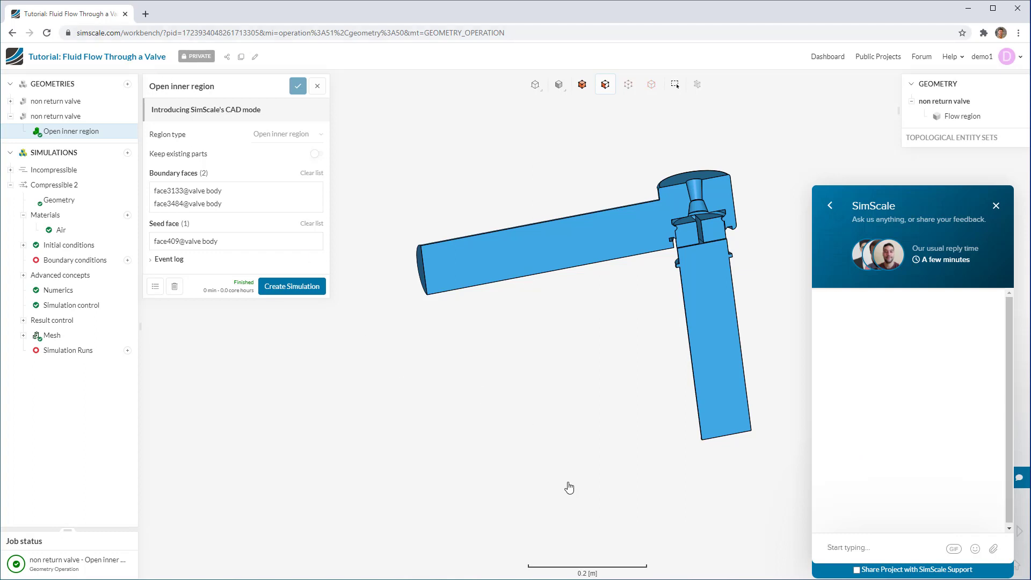
mouse_move(743, 477)
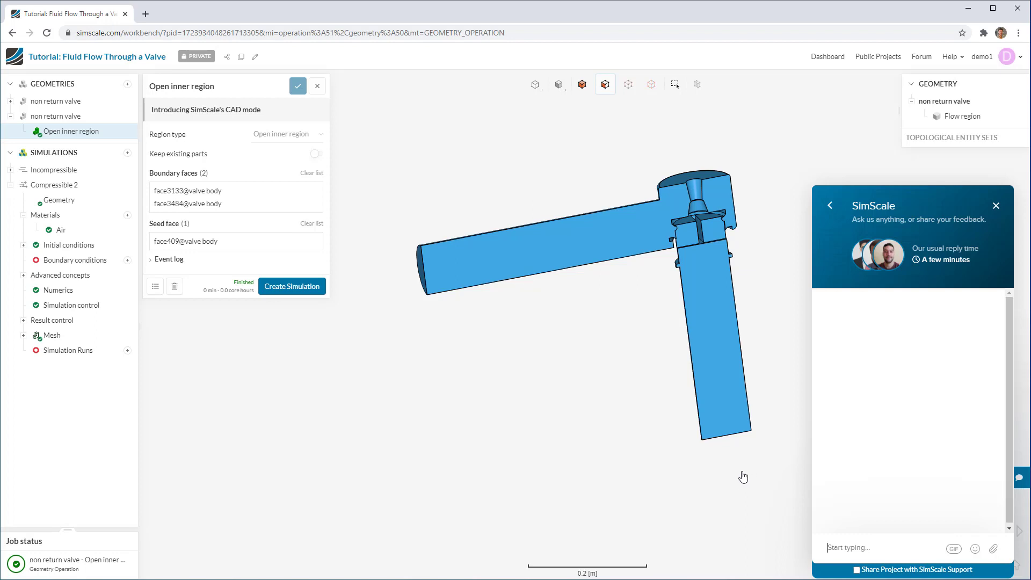
mouse_move(741, 473)
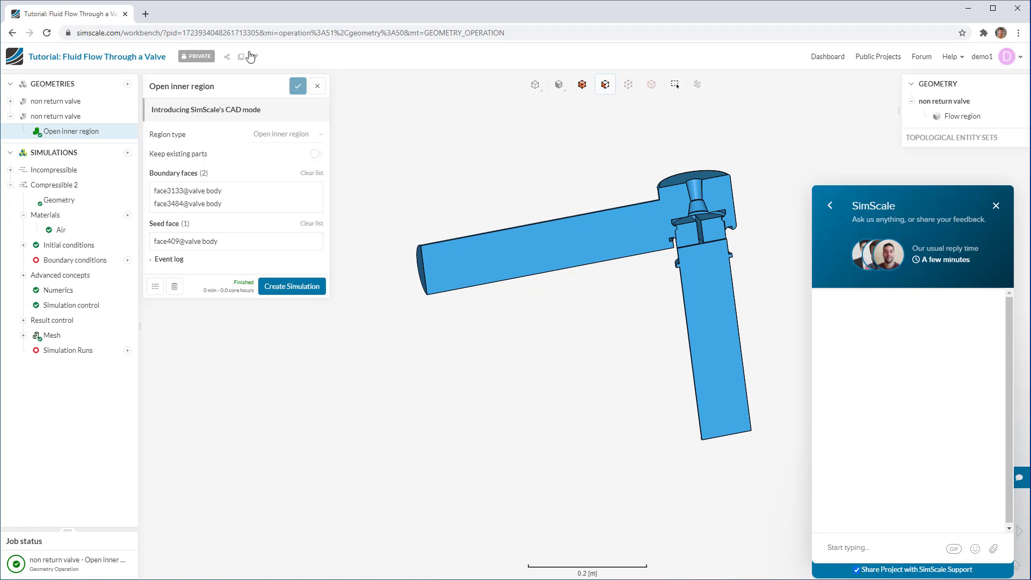
mouse_move(226, 58)
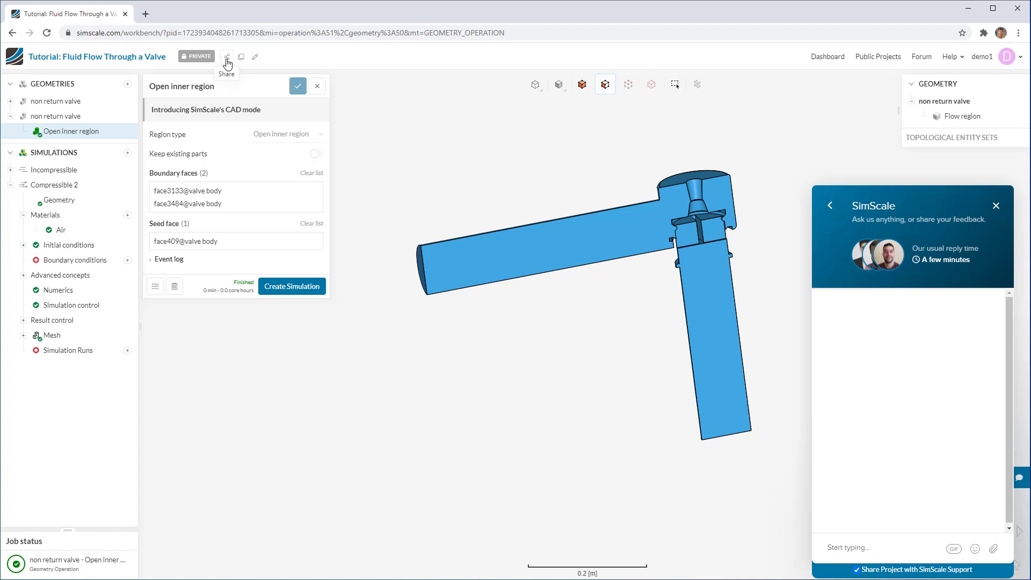
click(226, 56)
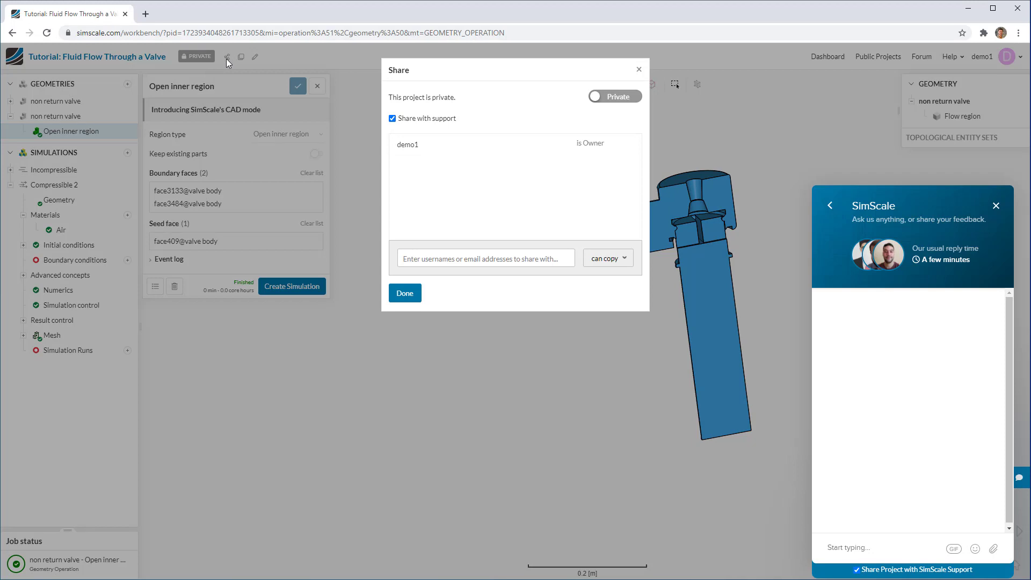
mouse_move(574, 320)
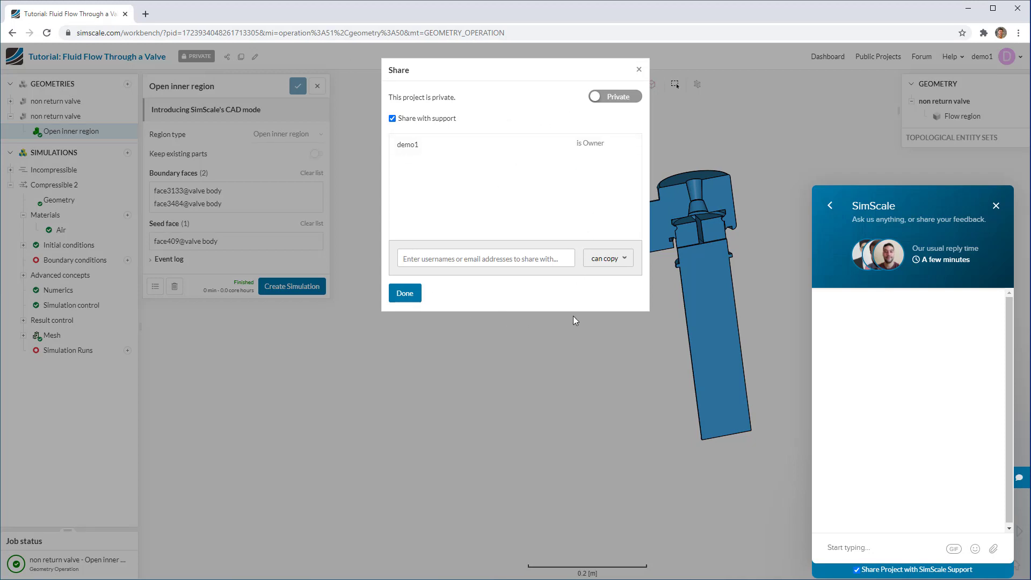
mouse_move(653, 269)
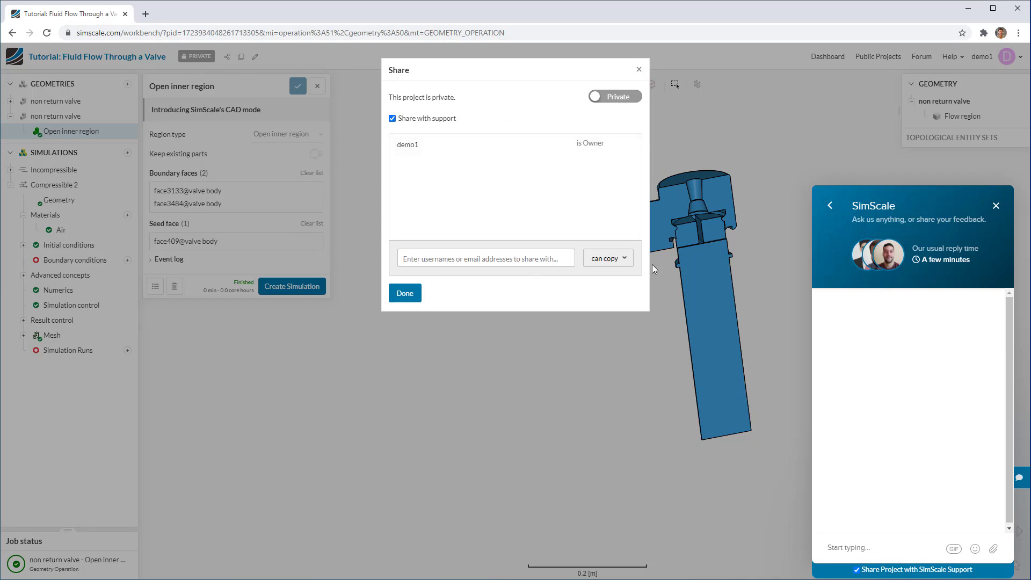
click(604, 257)
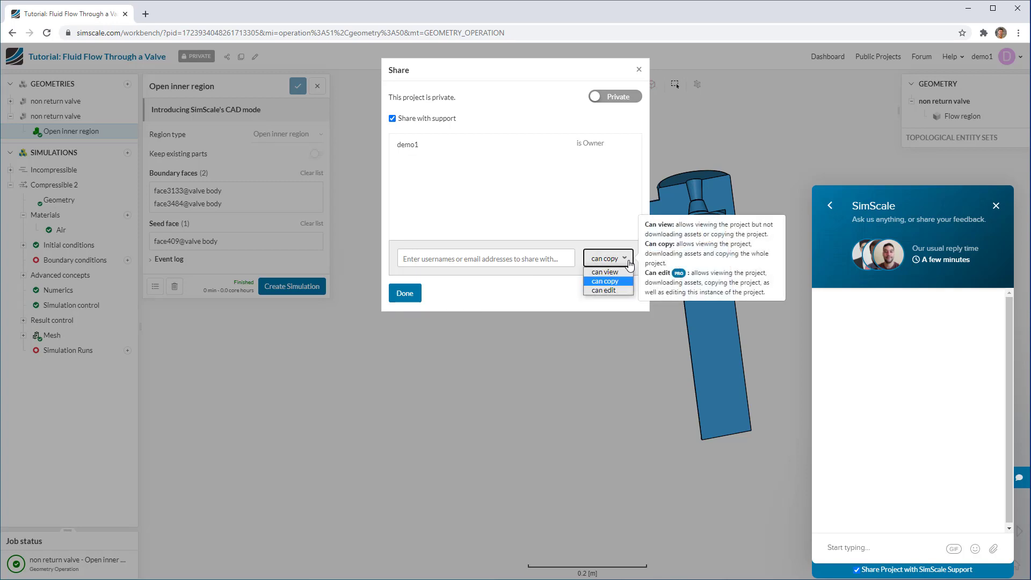
click(637, 69)
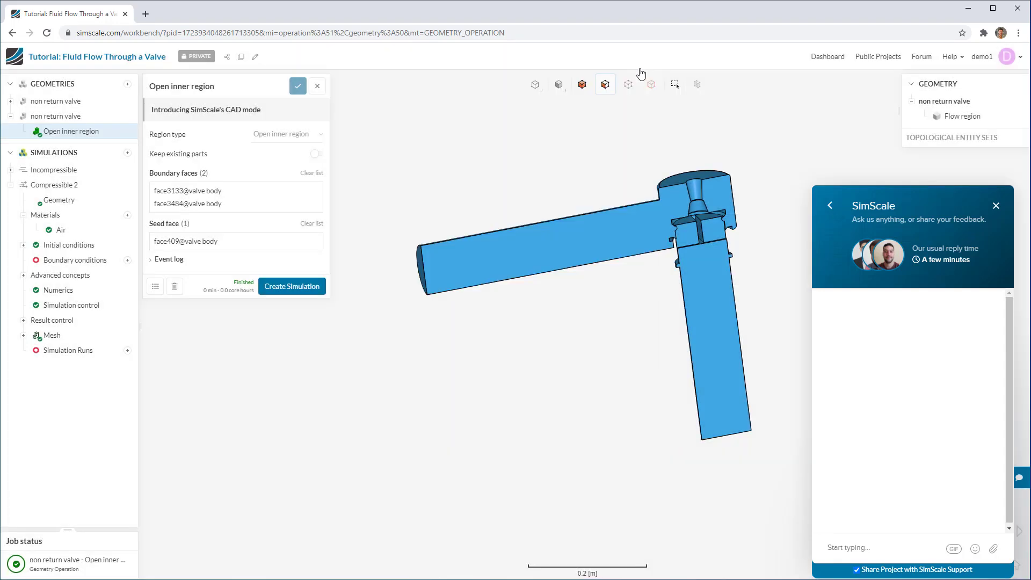
mouse_move(241, 58)
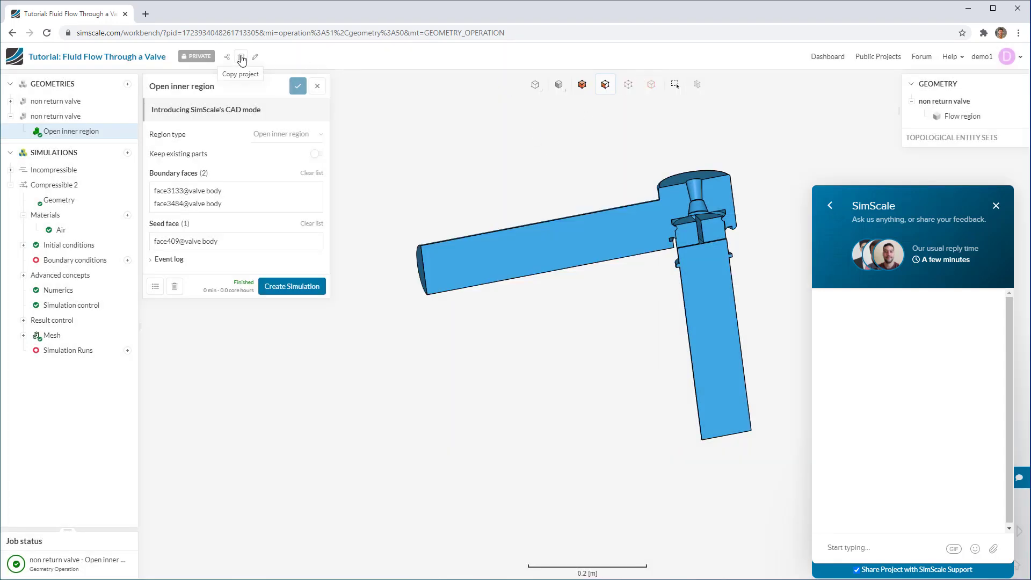
mouse_move(255, 59)
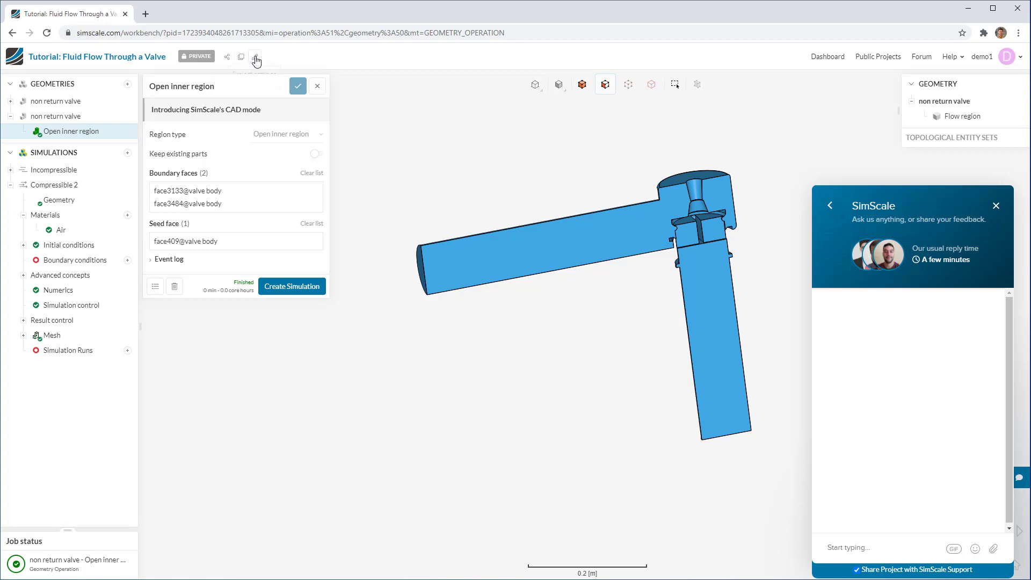
Open the valve tutorial project's edit page in a new tab via the header pencil icon.
click(255, 58)
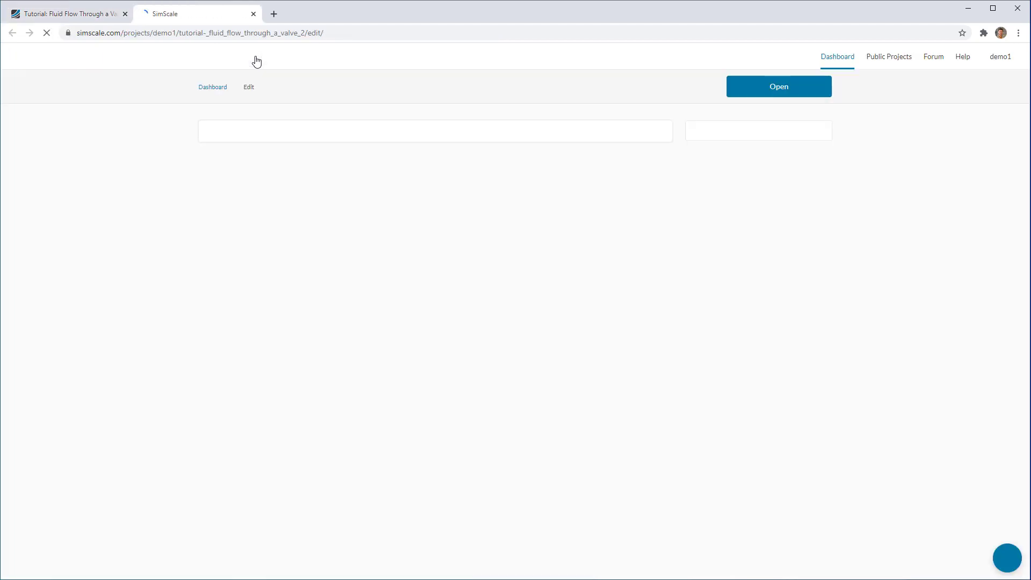